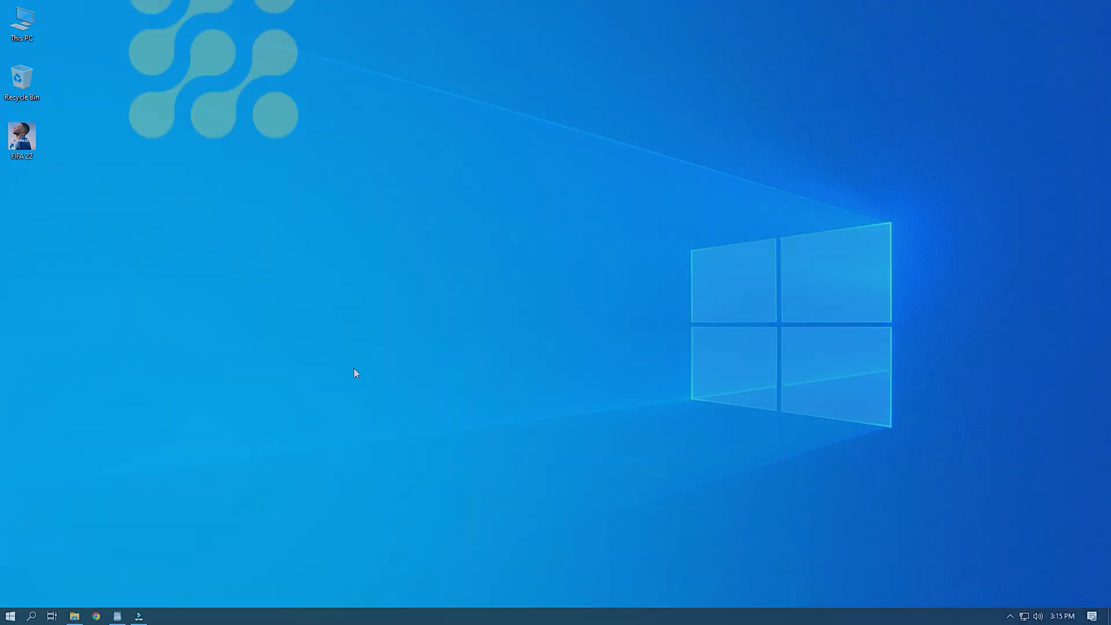
# - Launch Steam from the Start menu, go to Library Home and bring up the Add a Game menu
pyautogui.doubleClick(22, 137)
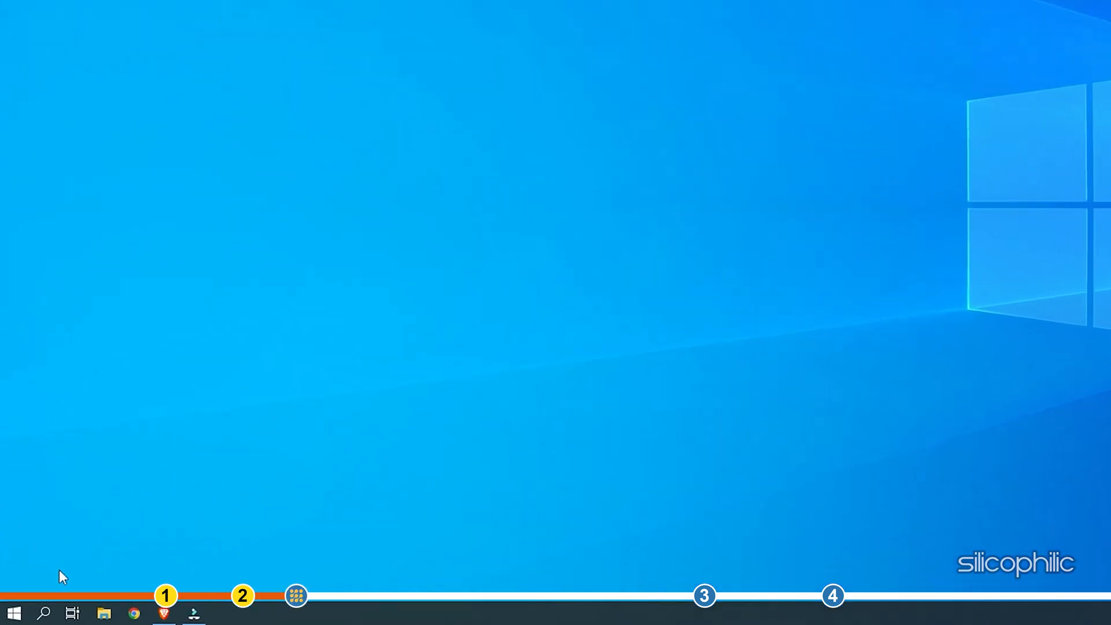
pyautogui.click(17, 611)
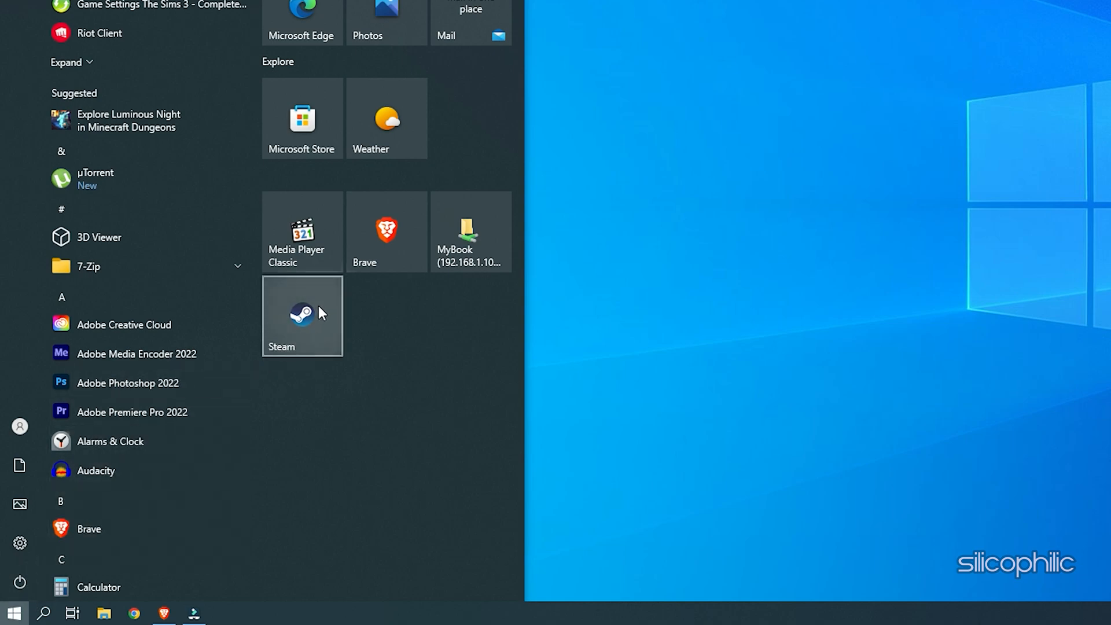
pyautogui.click(302, 316)
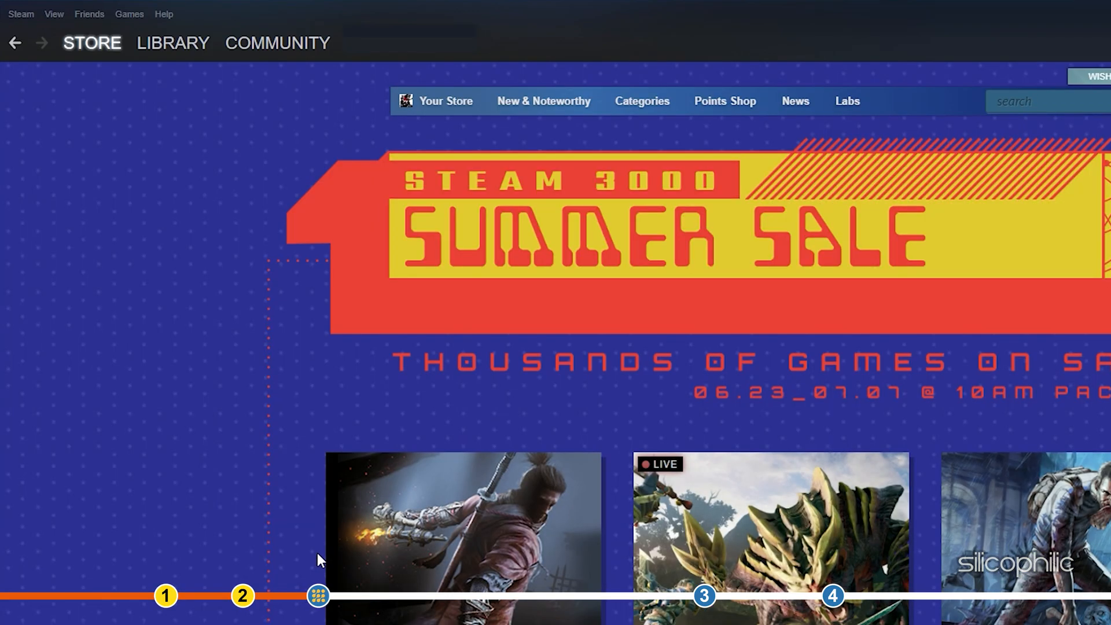
pyautogui.click(174, 43)
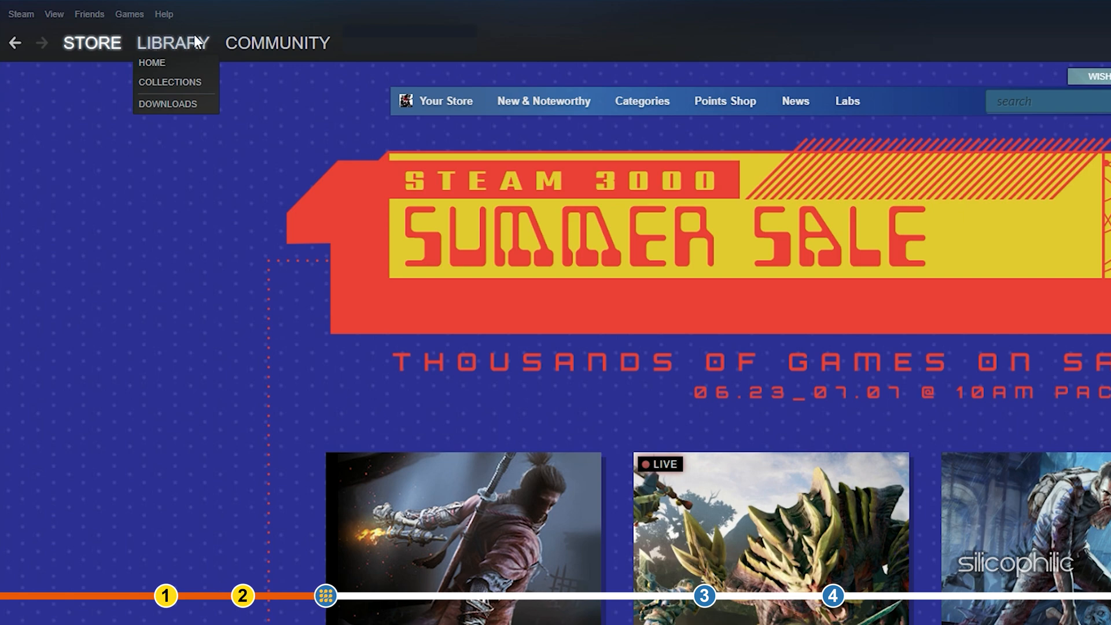
pyautogui.click(153, 63)
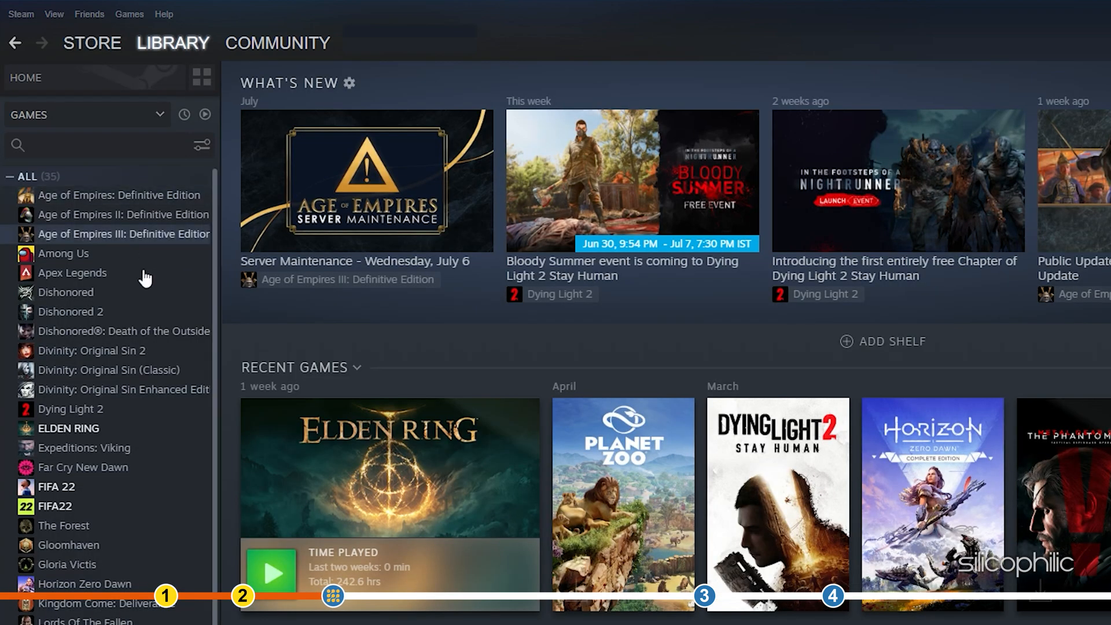
pyautogui.scroll(-3)
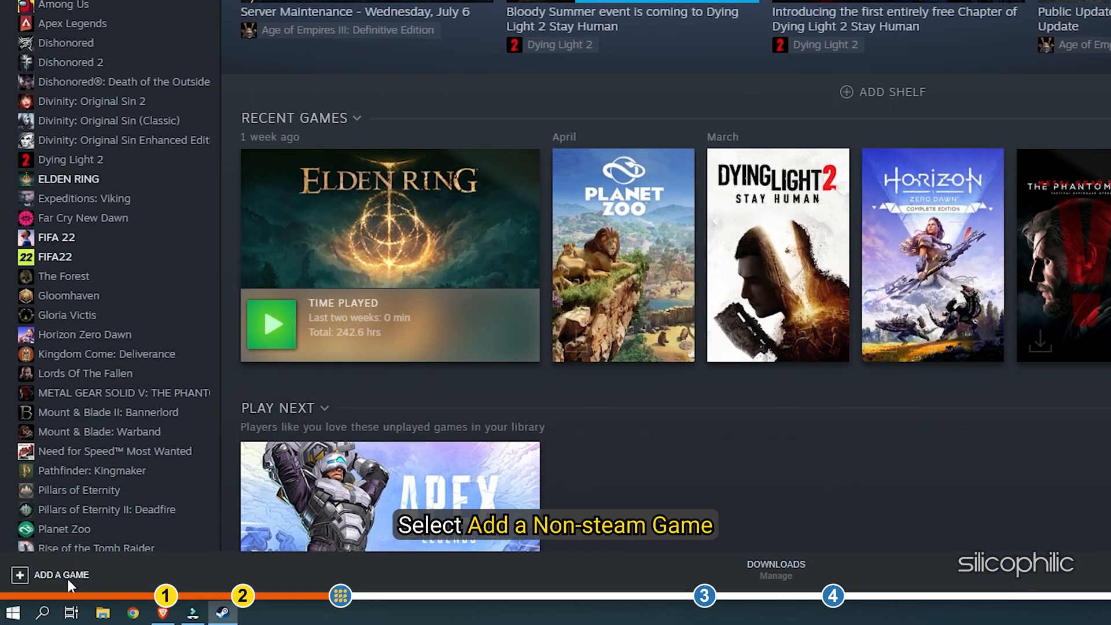
pyautogui.click(55, 574)
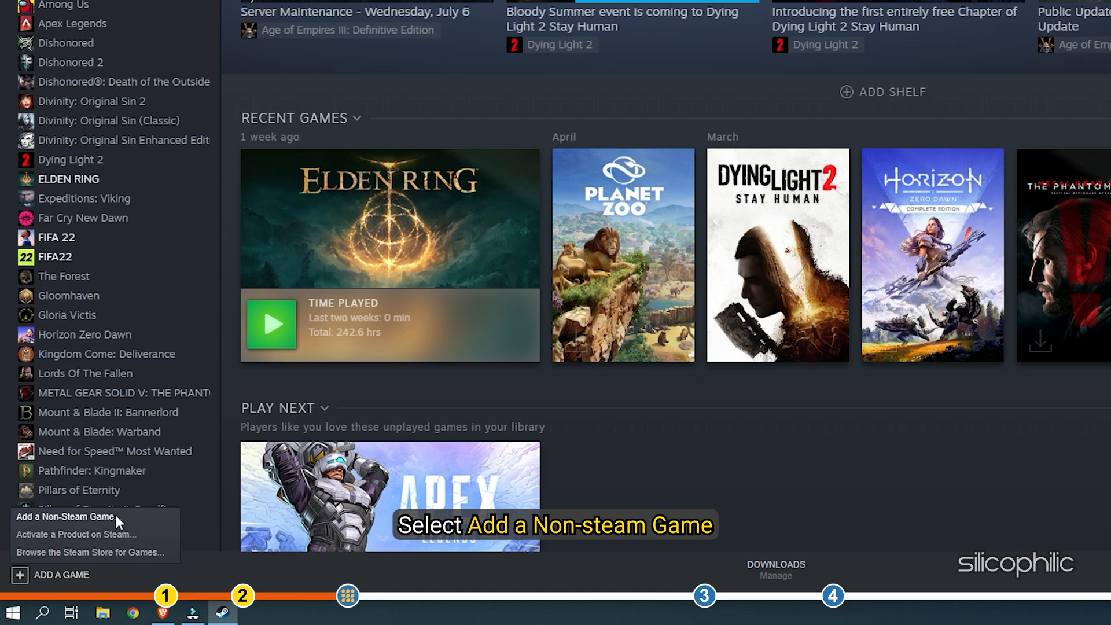
# - Choose Add a Non-Steam Game and browse Local Disk (C:) for the program
pyautogui.click(66, 516)
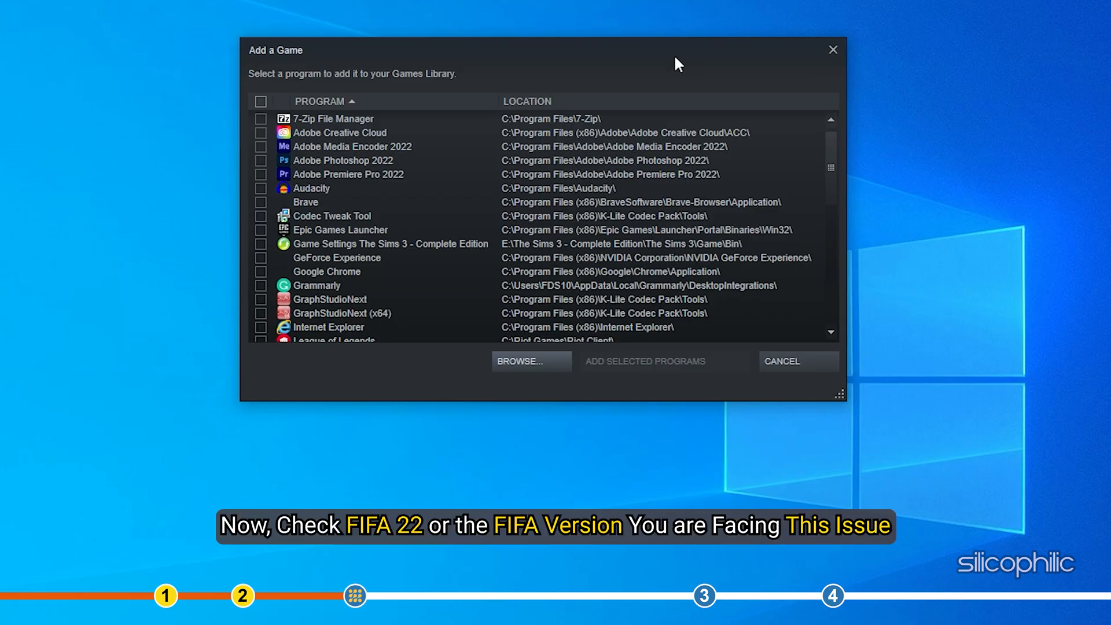
pyautogui.moveTo(602, 259)
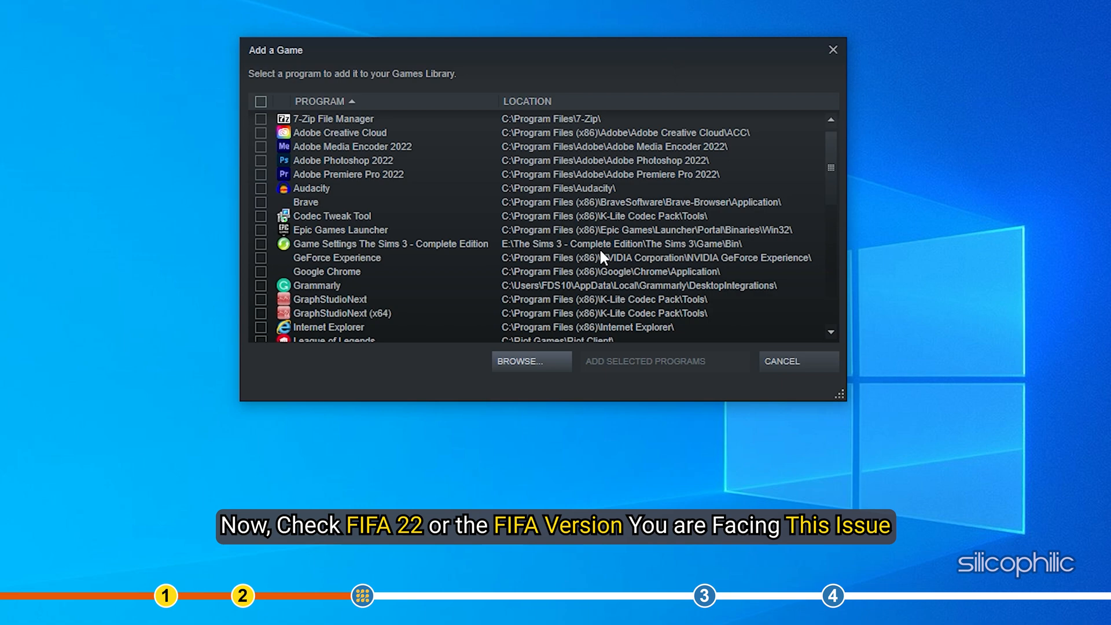
pyautogui.click(531, 361)
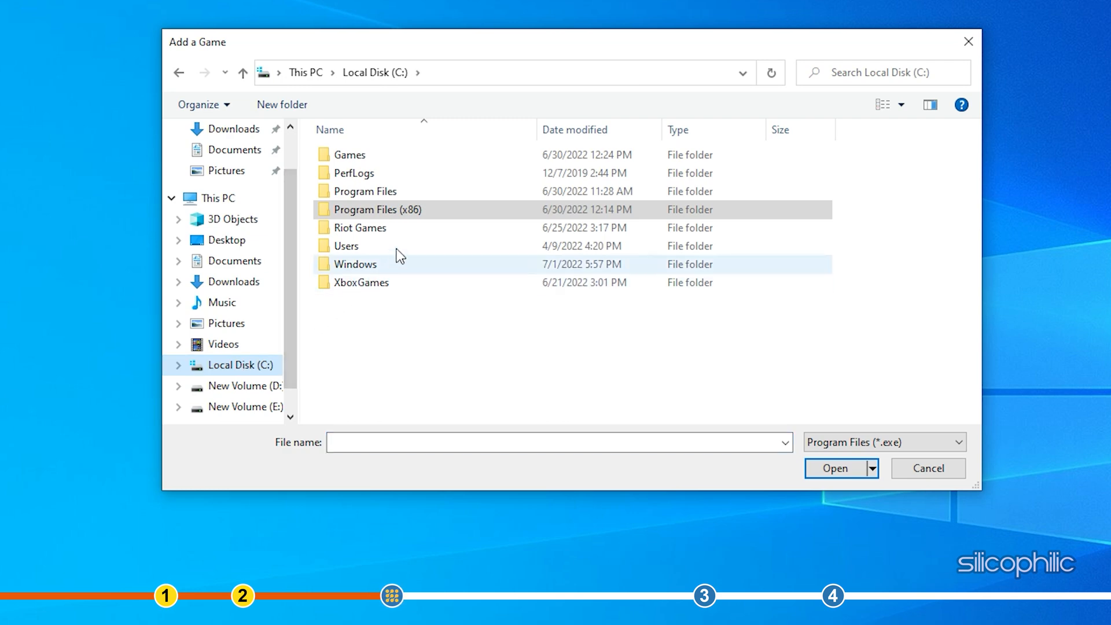
# - Navigate Program Files (x86) > Steam > steamapps > common into the FIFA 22 folder
pyautogui.doubleClick(377, 209)
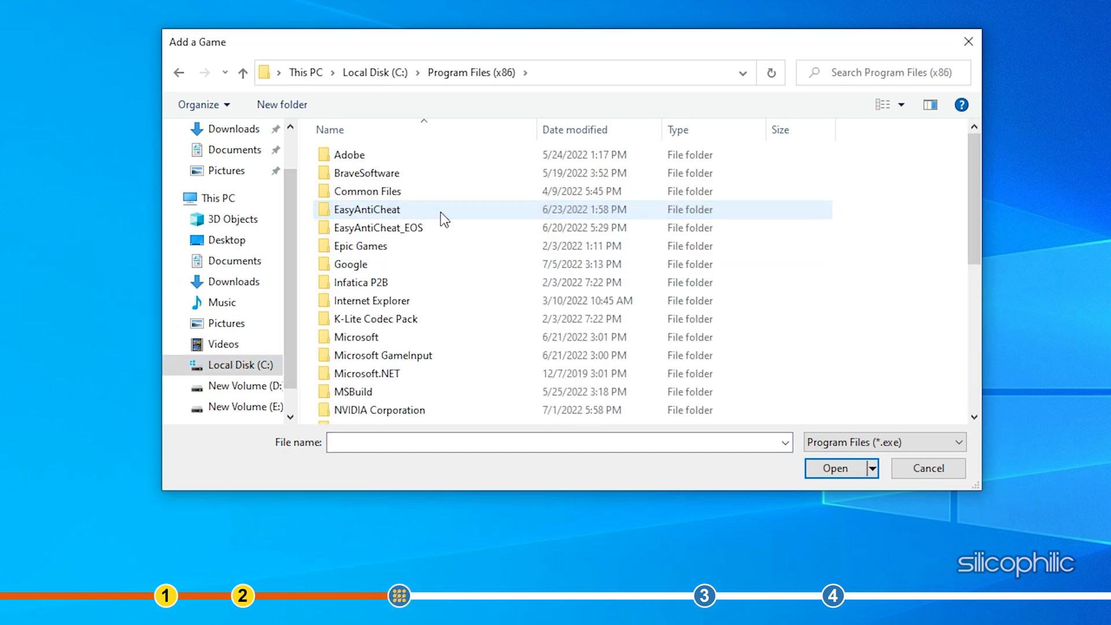
pyautogui.scroll(-3)
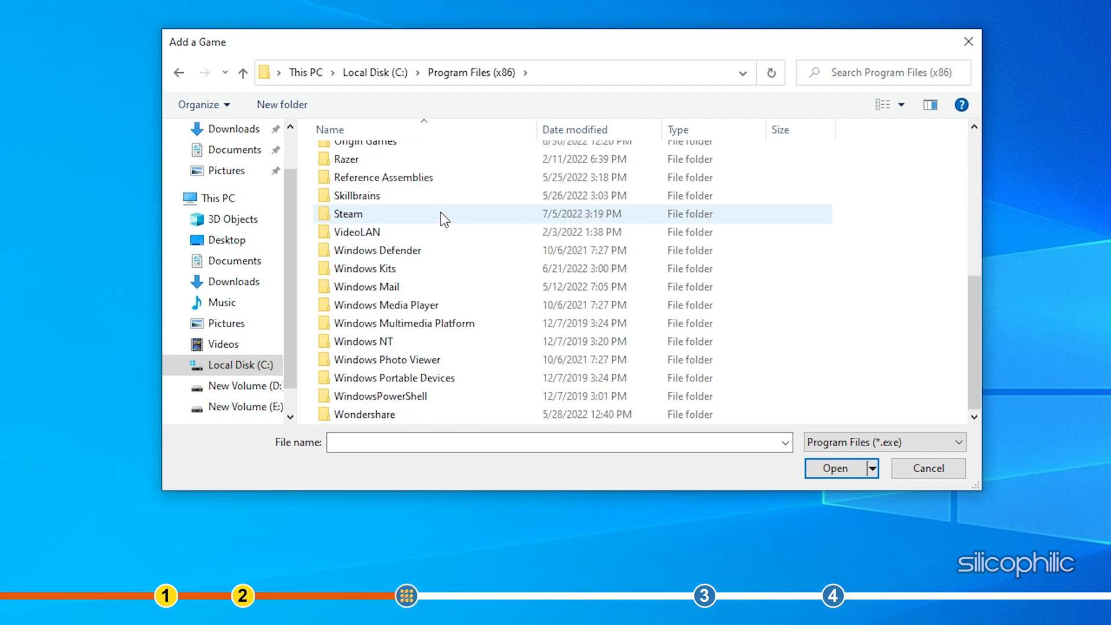
pyautogui.doubleClick(349, 213)
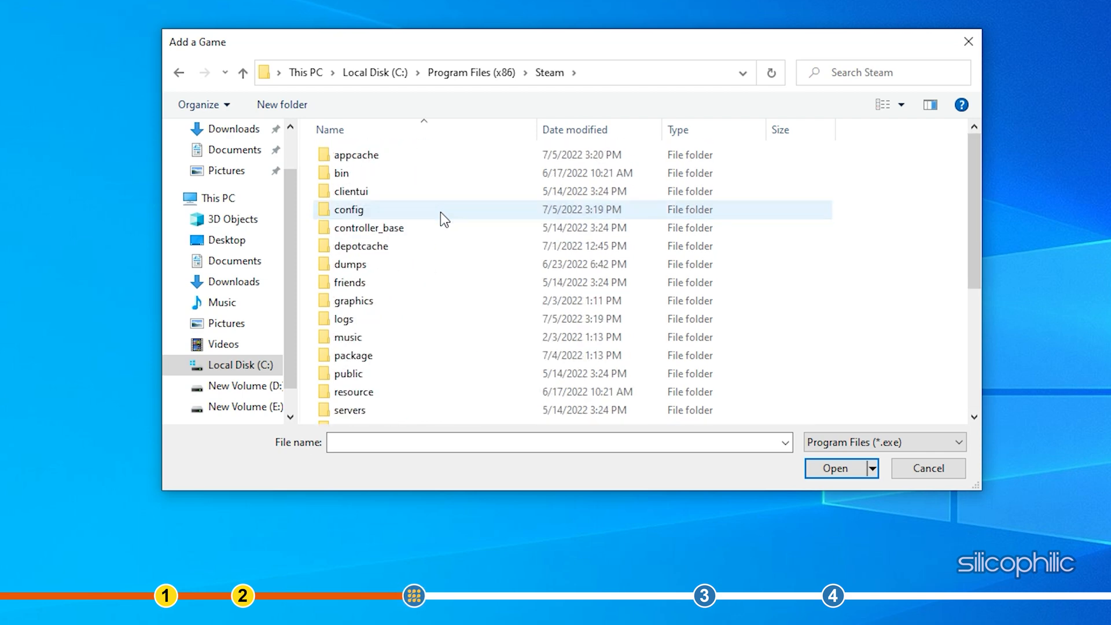
pyautogui.scroll(-3)
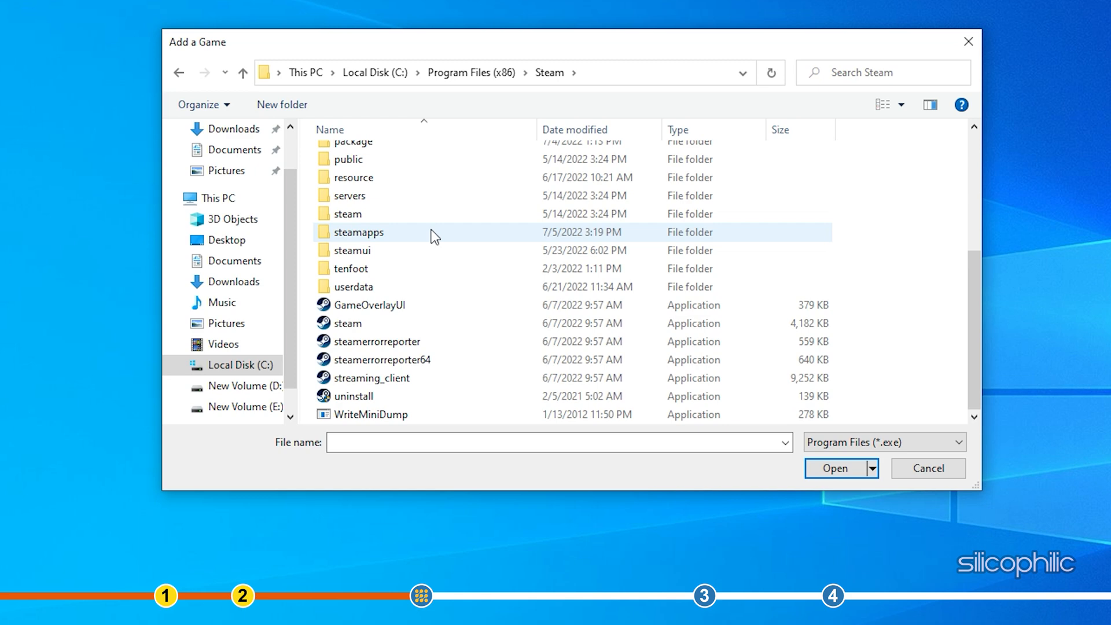
pyautogui.doubleClick(359, 231)
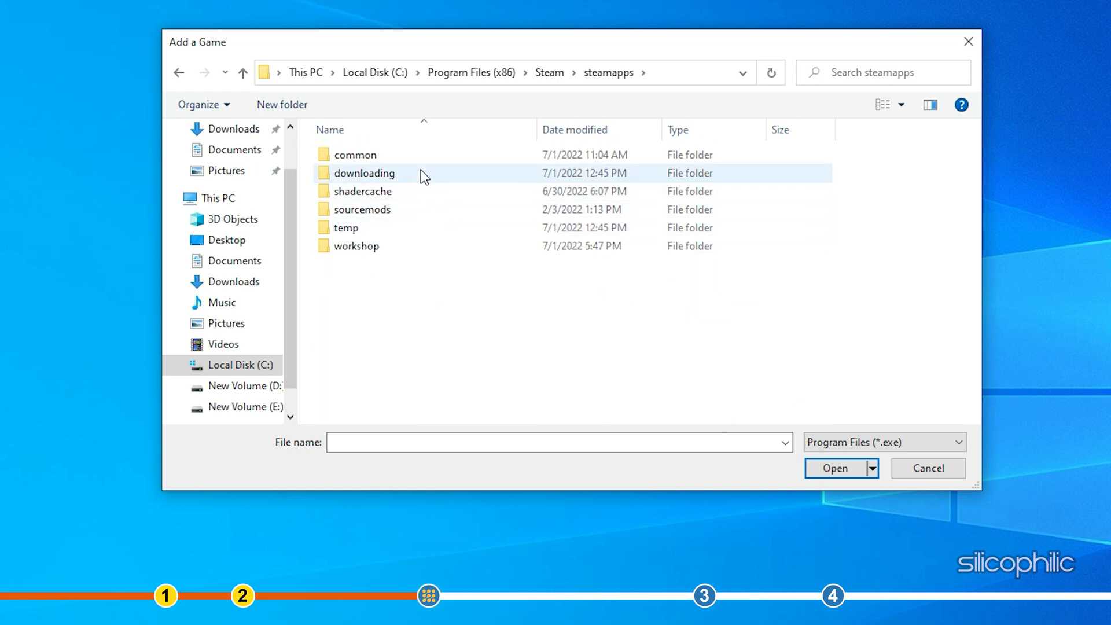
pyautogui.doubleClick(354, 154)
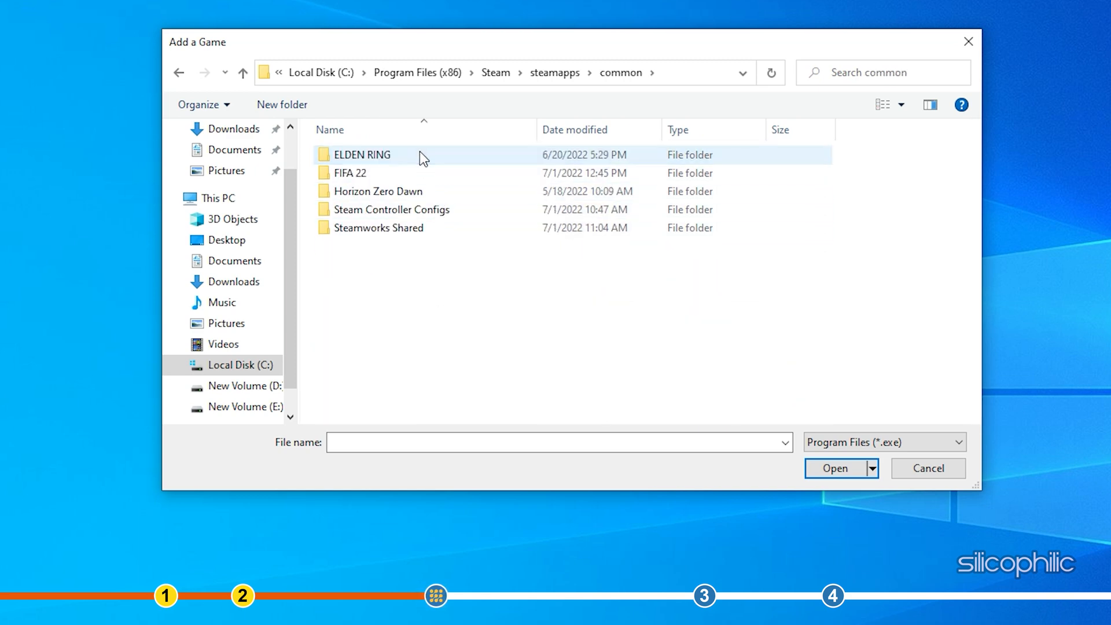
pyautogui.doubleClick(347, 173)
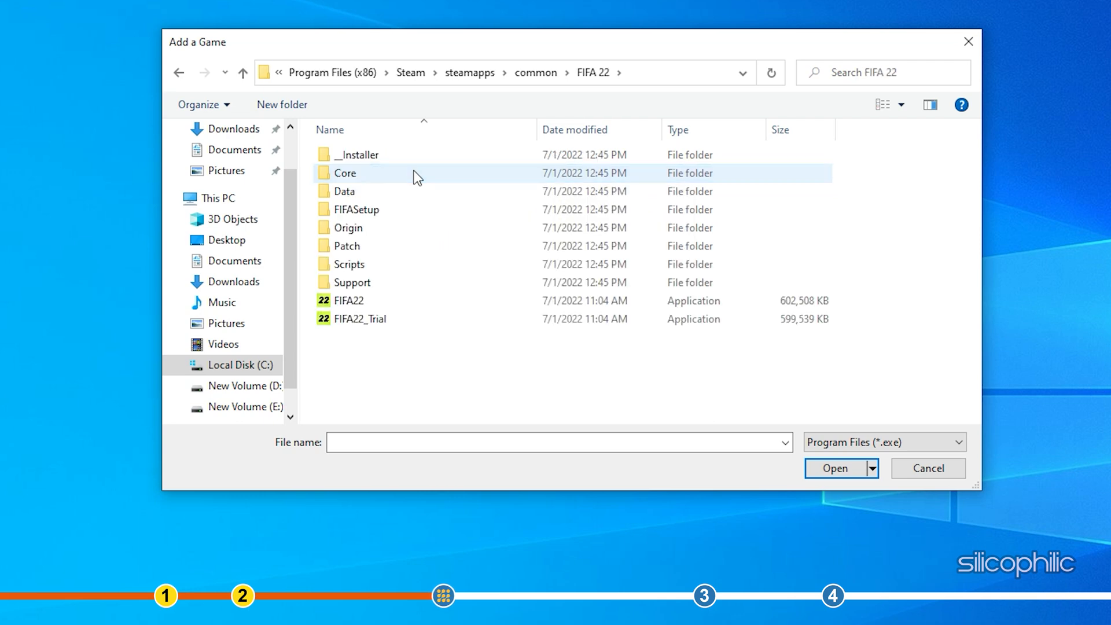
# - Select the FIFA22 application and add it to the library as a non-Steam game
pyautogui.click(349, 301)
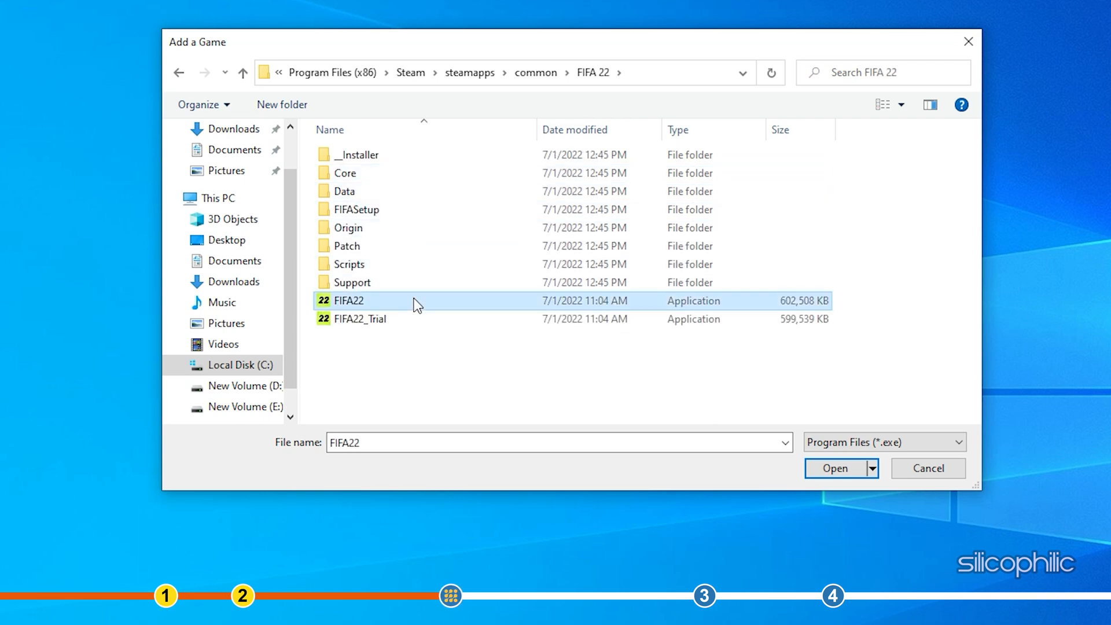
pyautogui.click(836, 467)
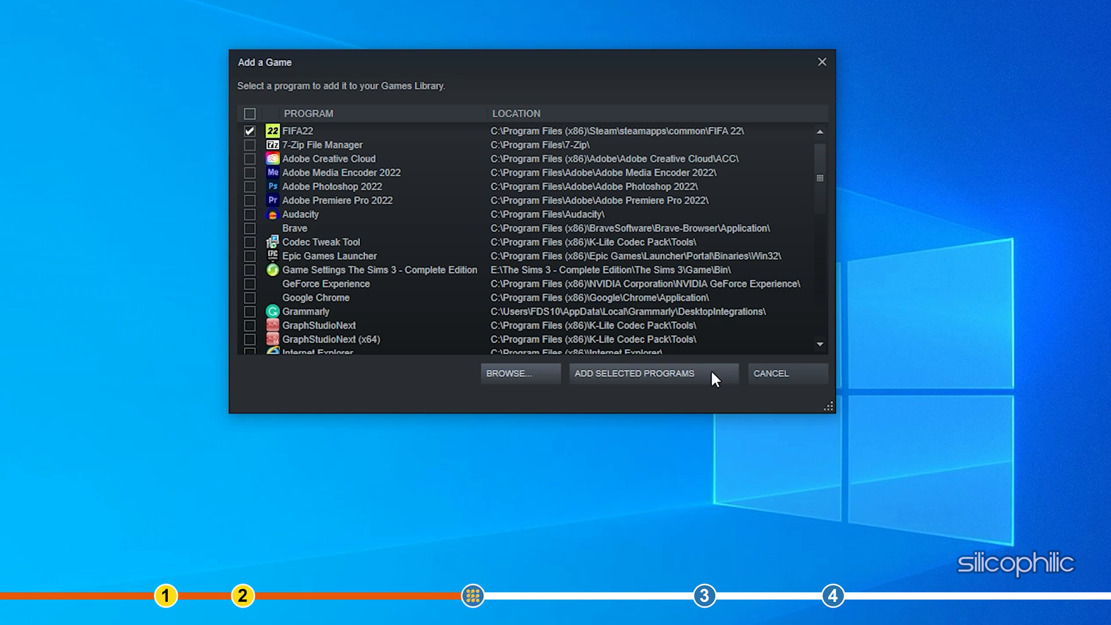
pyautogui.click(637, 372)
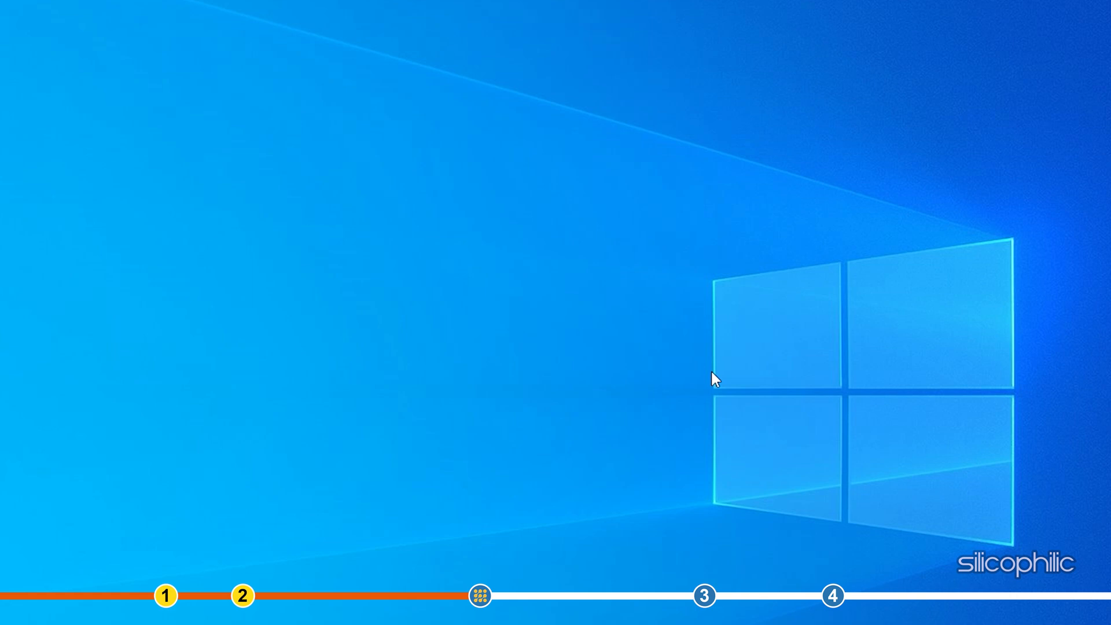
pyautogui.moveTo(533, 338)
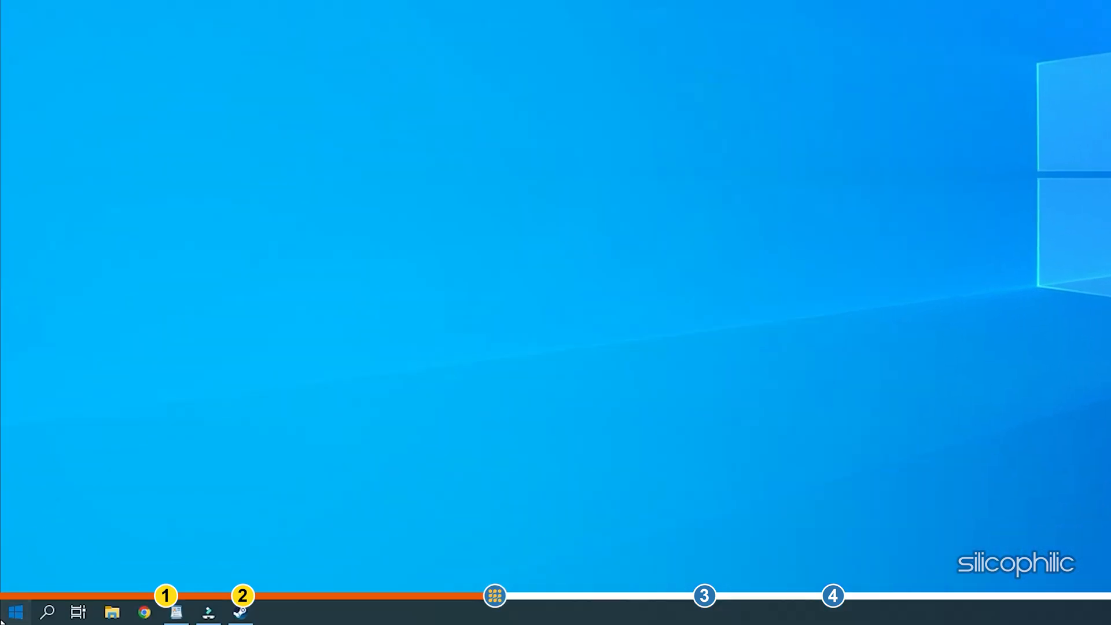
# - Go to Steam Settings > Controller and bring up General Controller Settings
pyautogui.click(19, 611)
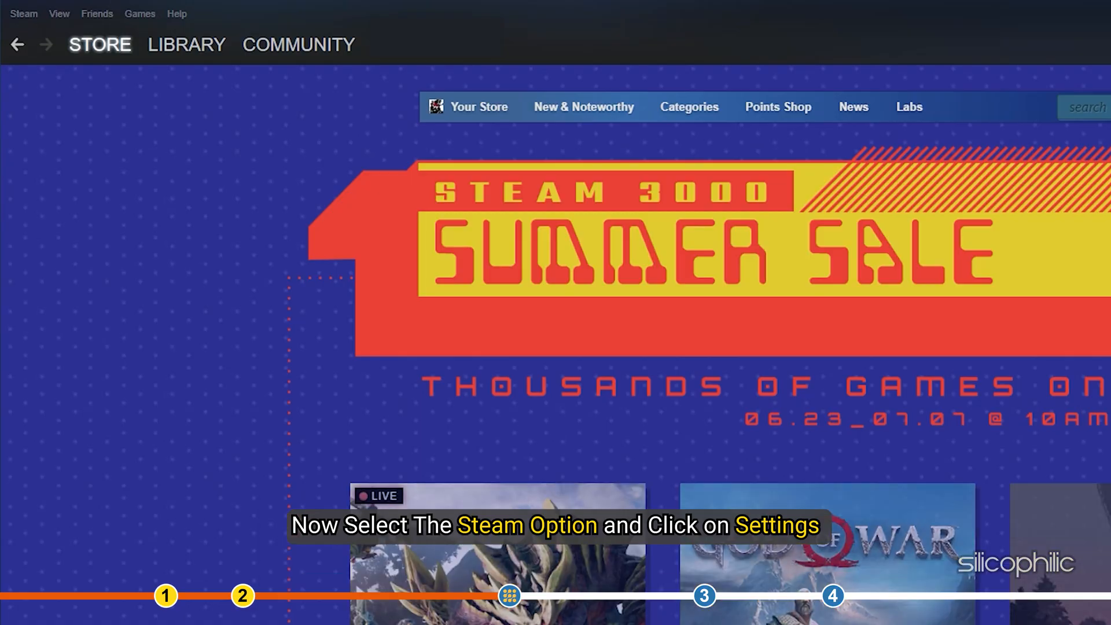
pyautogui.moveTo(208, 364)
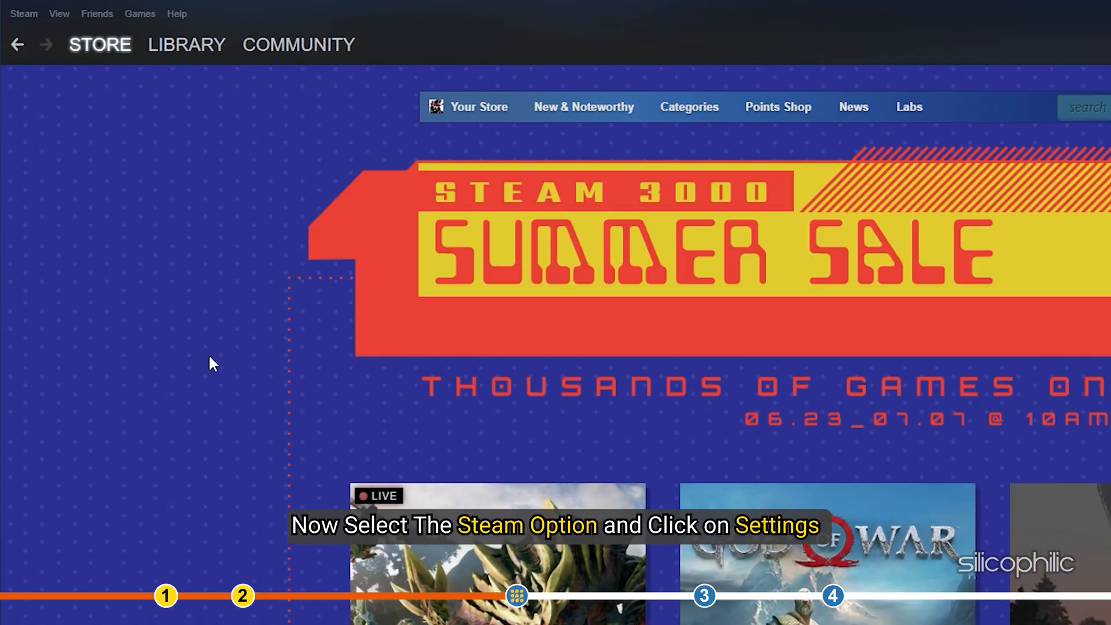
pyautogui.click(28, 12)
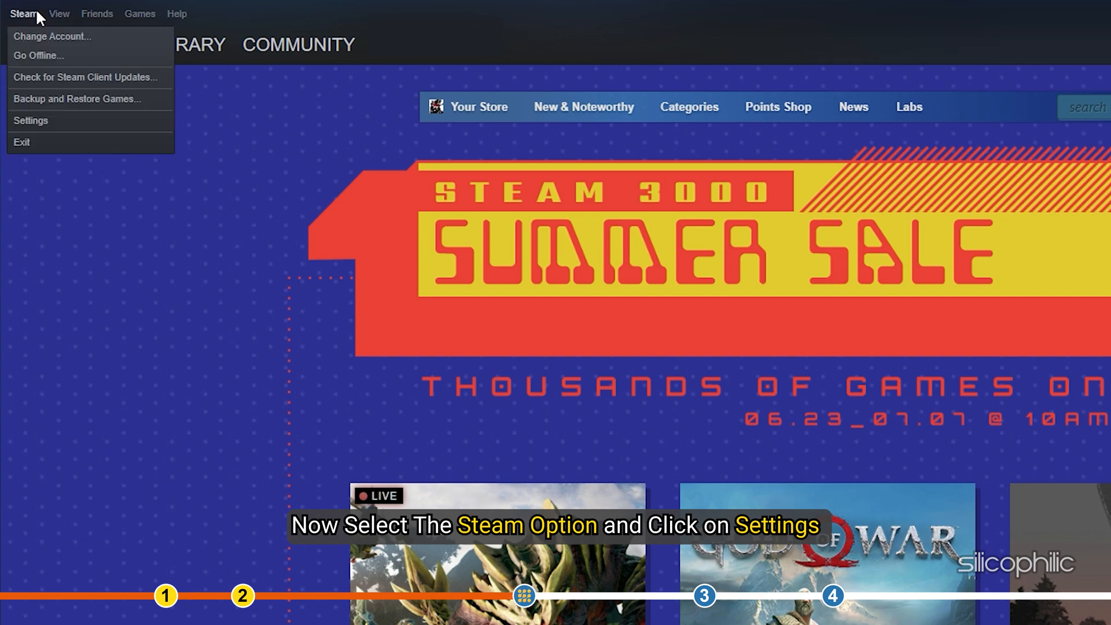
pyautogui.moveTo(53, 127)
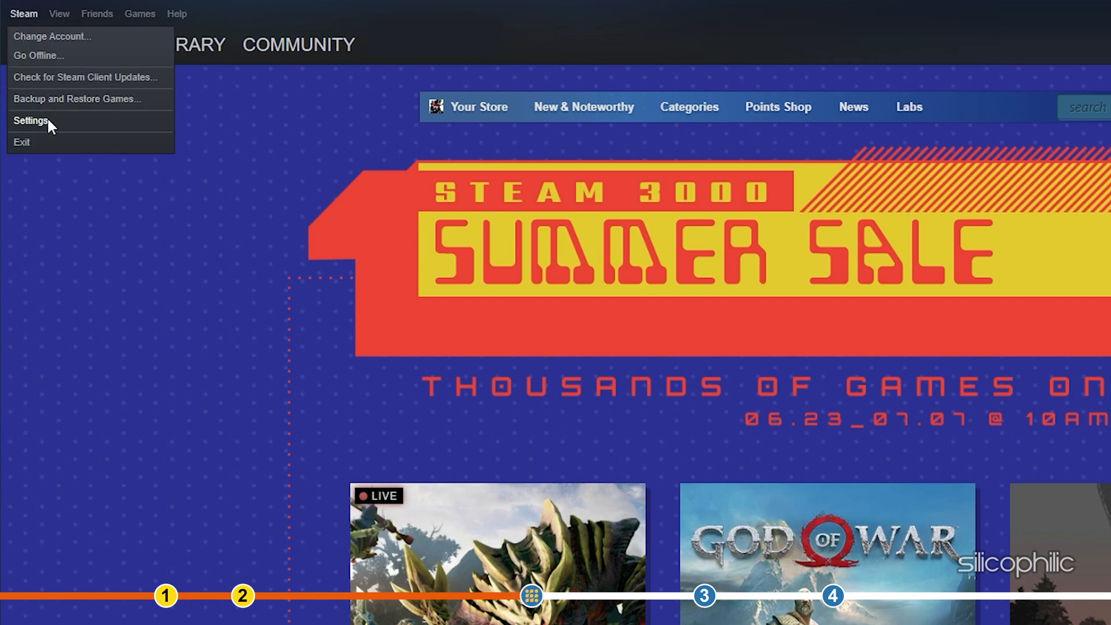
pyautogui.click(32, 122)
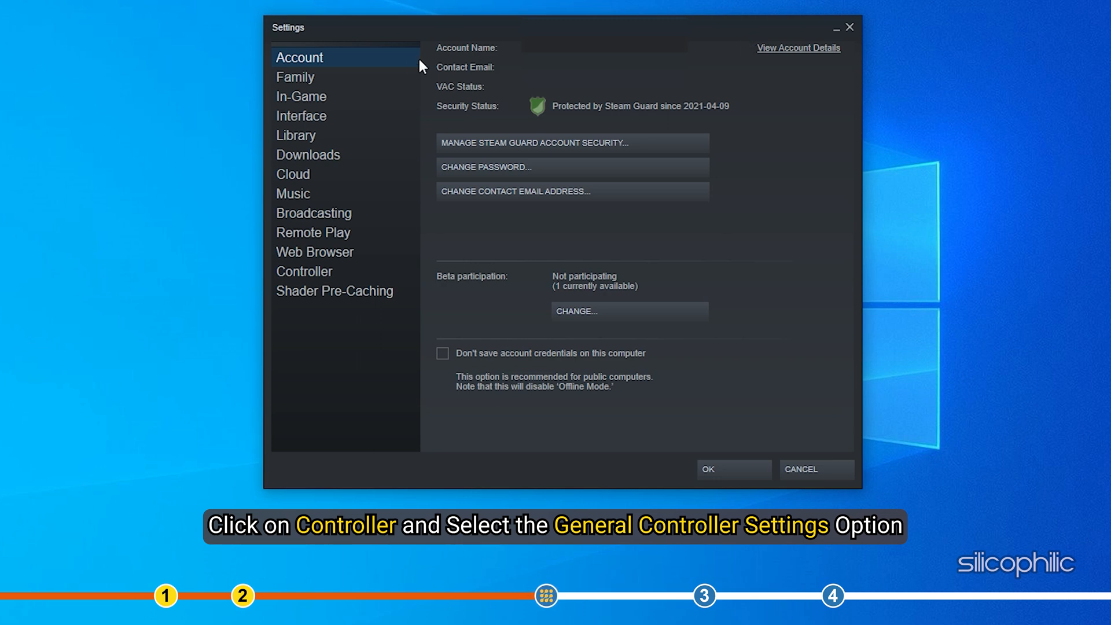
pyautogui.click(305, 271)
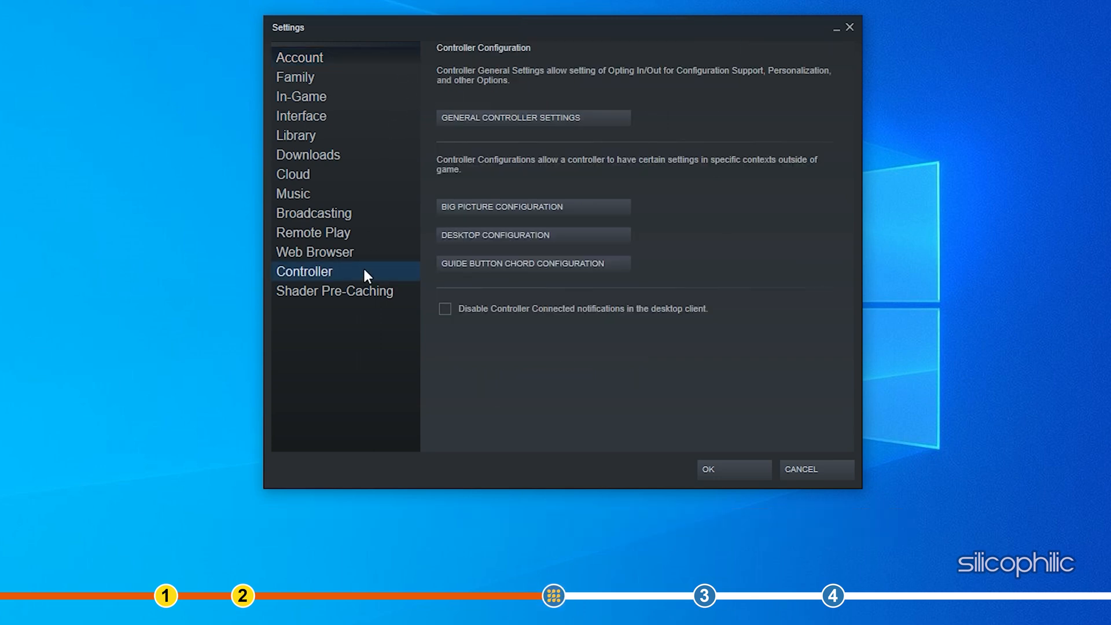
pyautogui.moveTo(604, 121)
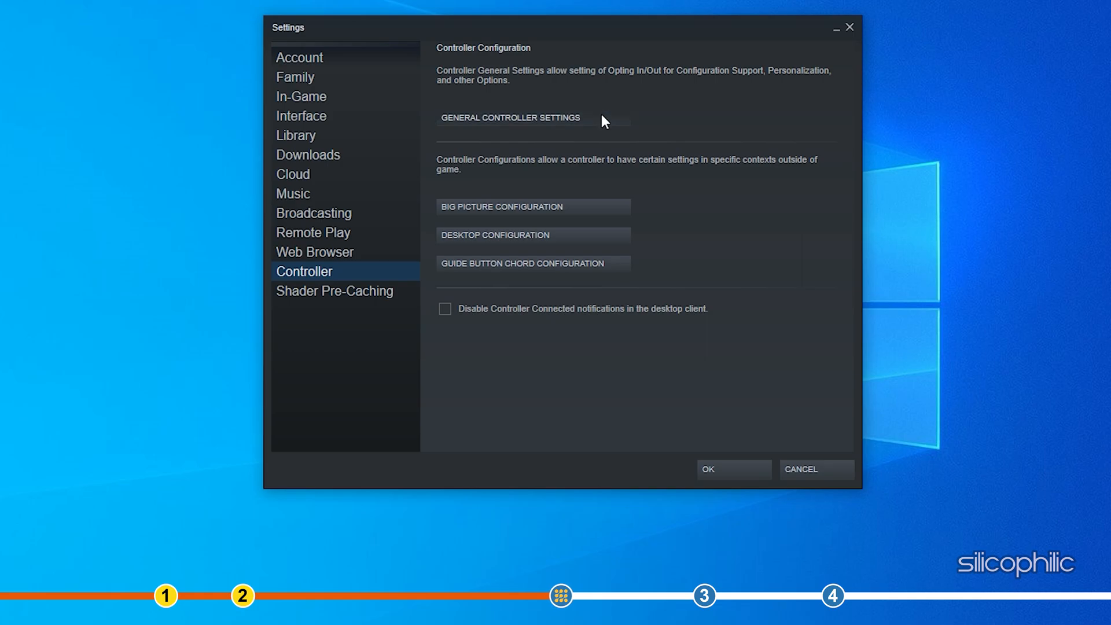
pyautogui.click(513, 118)
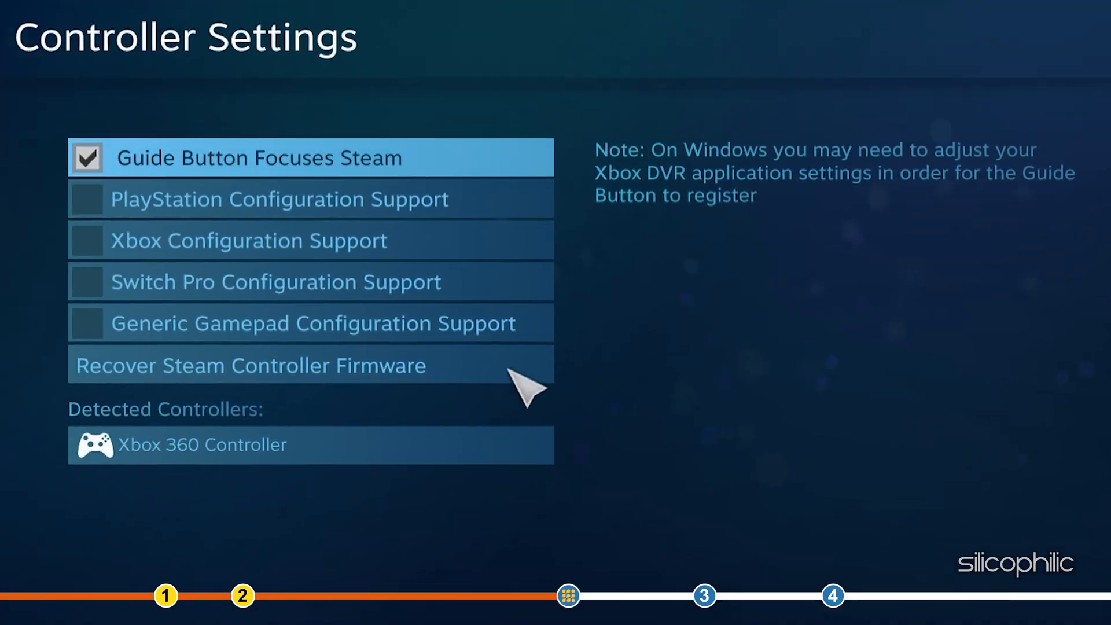
pyautogui.moveTo(310, 466)
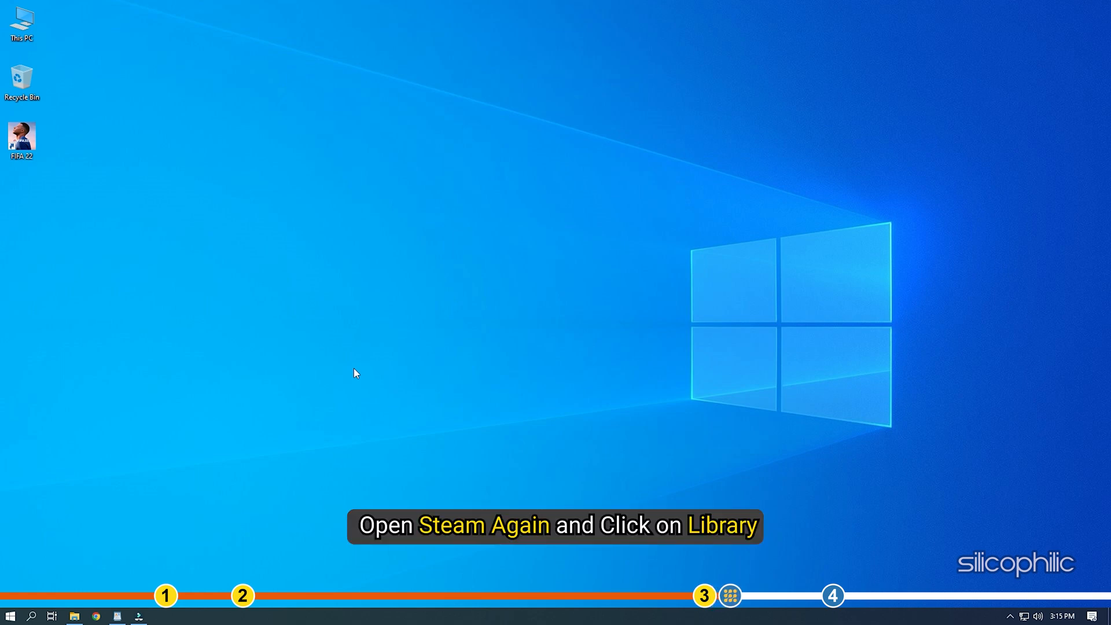
# - Relaunch Steam, select FIFA 22 in the Library and bring up its Properties
pyautogui.click(9, 611)
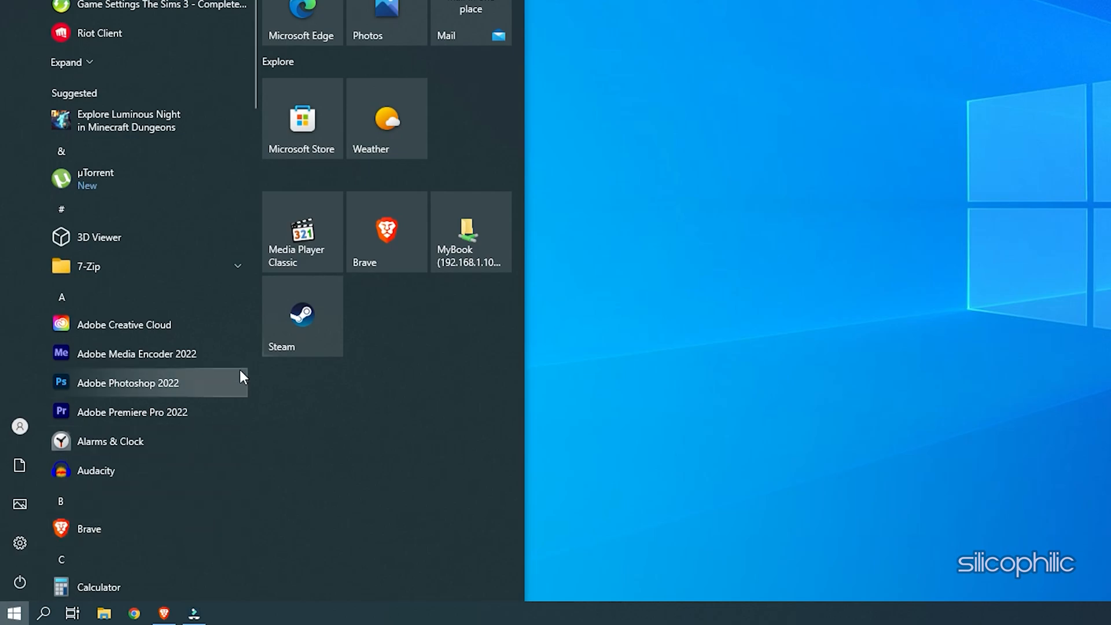
pyautogui.click(302, 316)
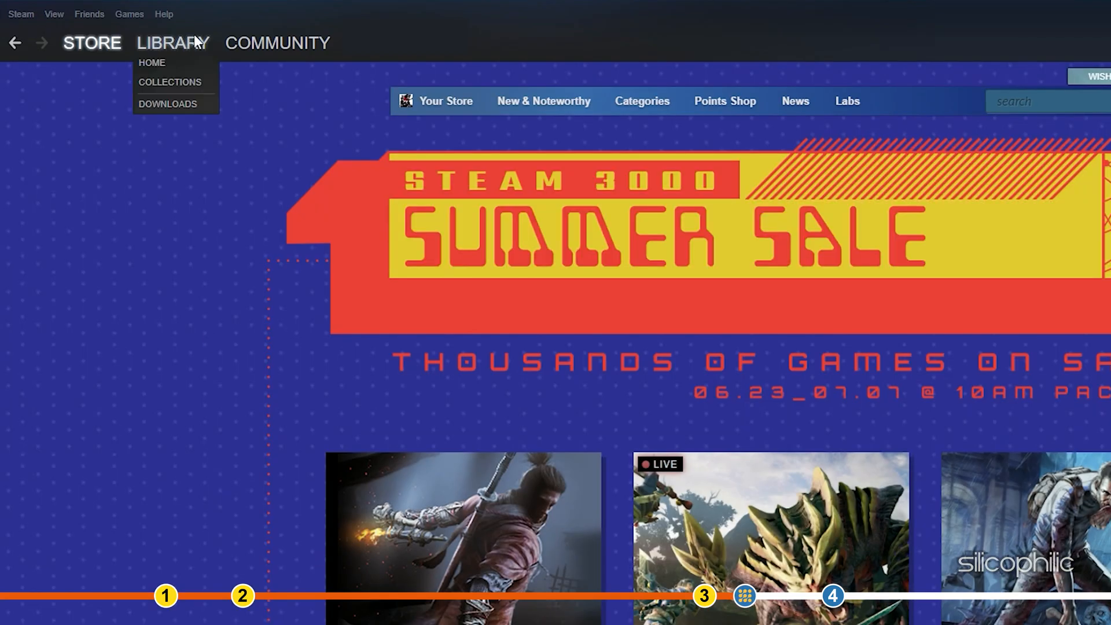
pyautogui.click(151, 62)
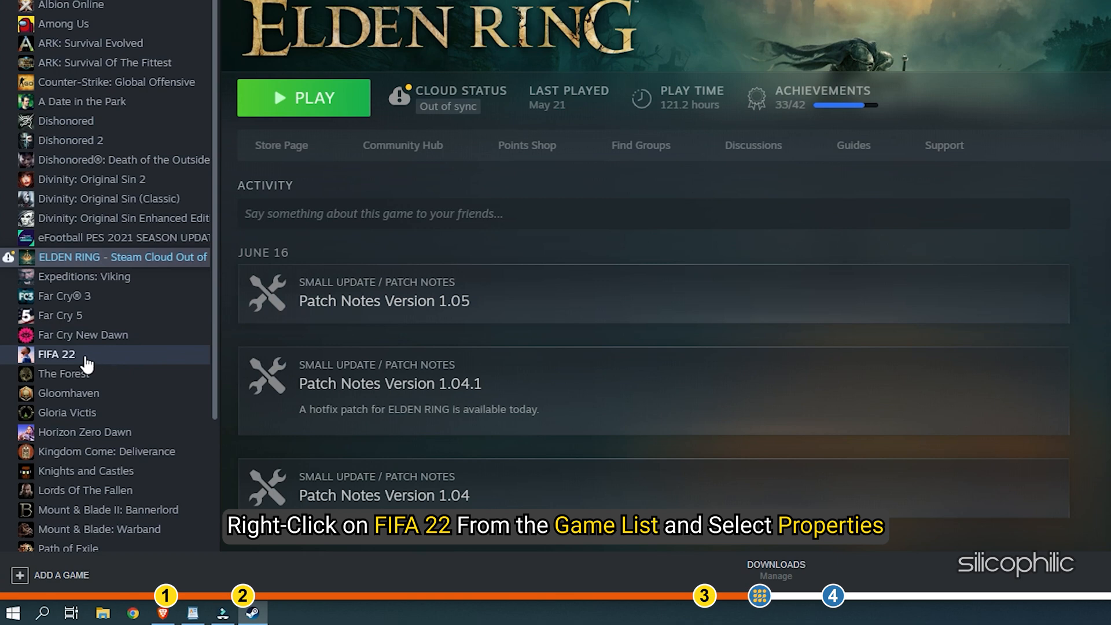
pyautogui.click(58, 354)
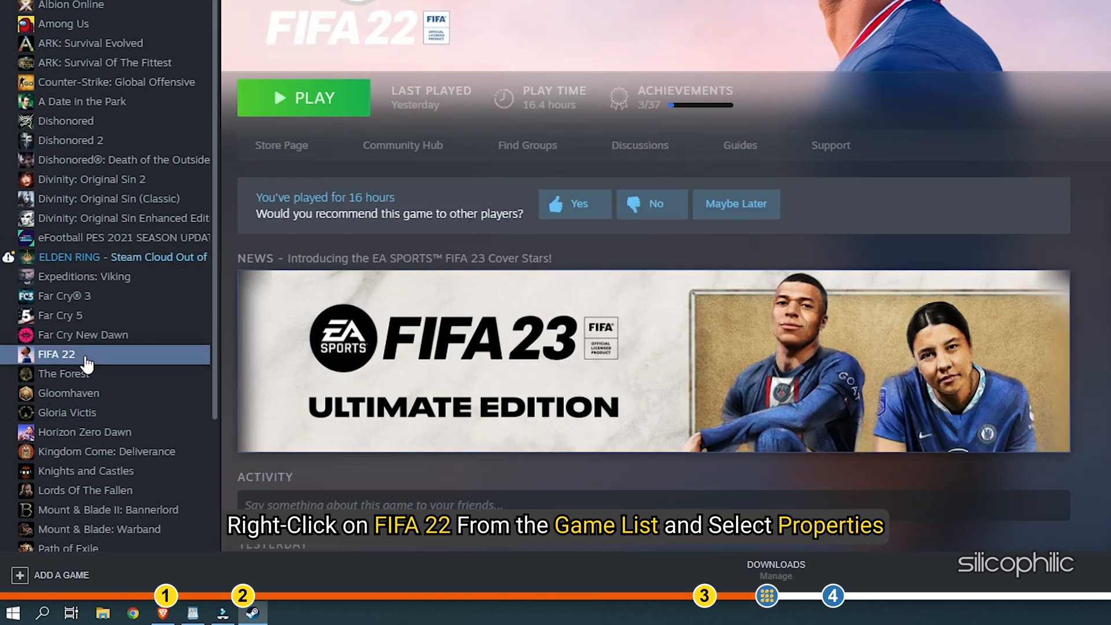
pyautogui.rightClick(56, 355)
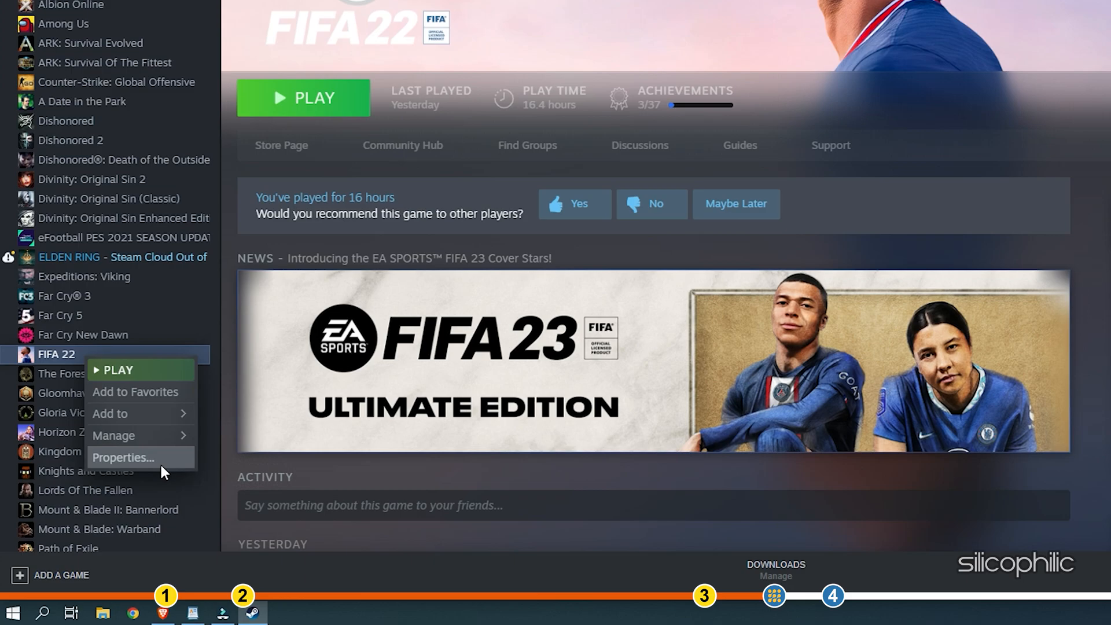
pyautogui.click(120, 458)
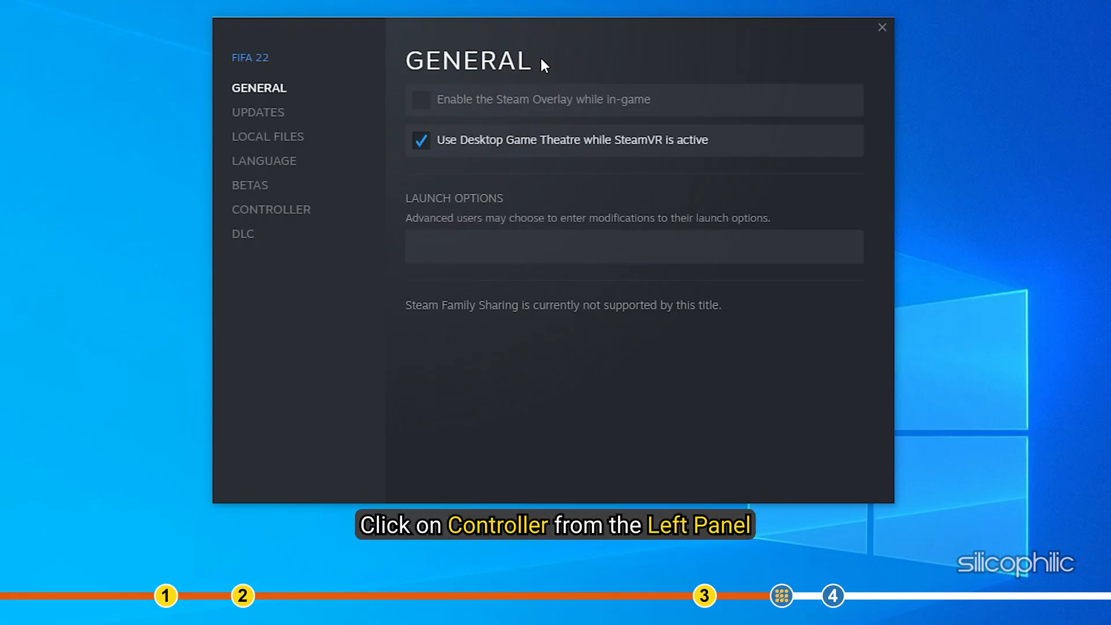
pyautogui.moveTo(405, 158)
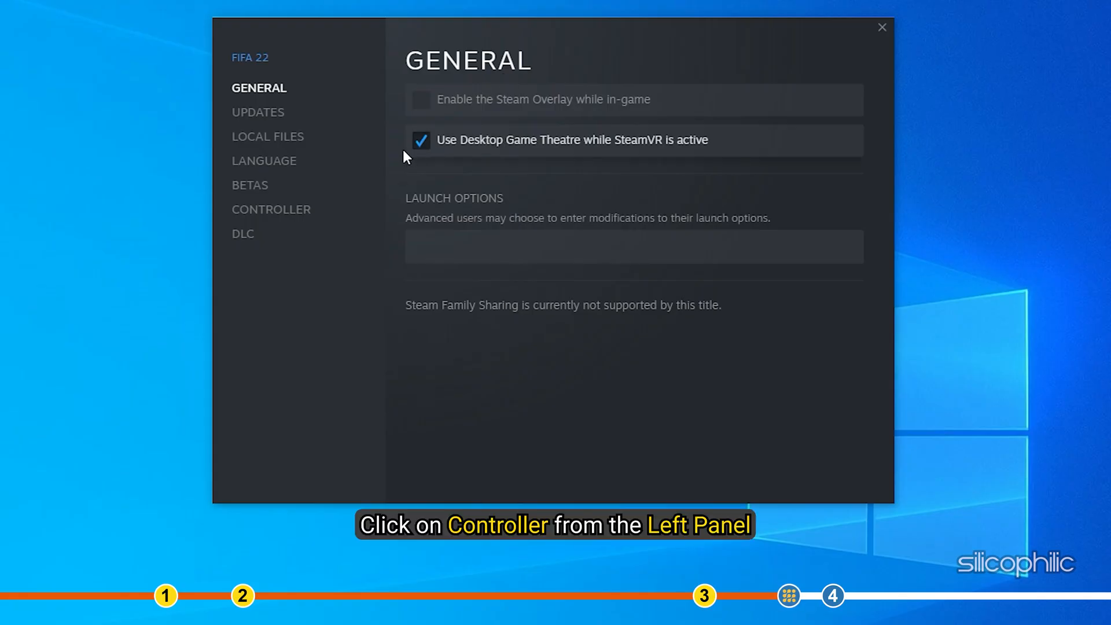
# - Under Controller, set the FIFA 22 override to Enable Steam Input and close Properties
pyautogui.click(271, 209)
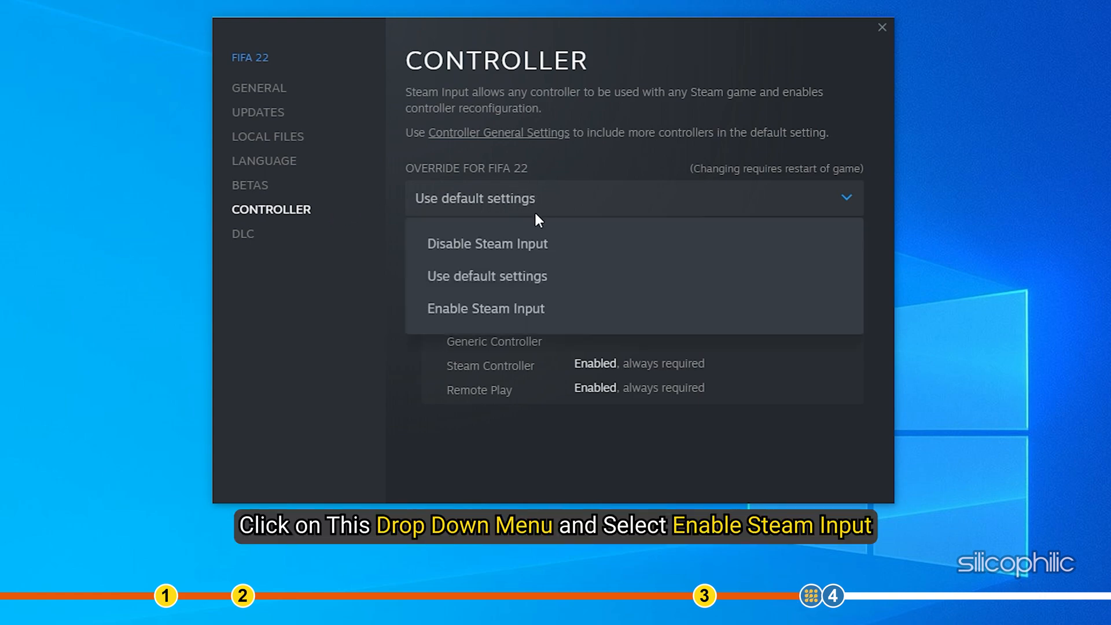
pyautogui.click(486, 308)
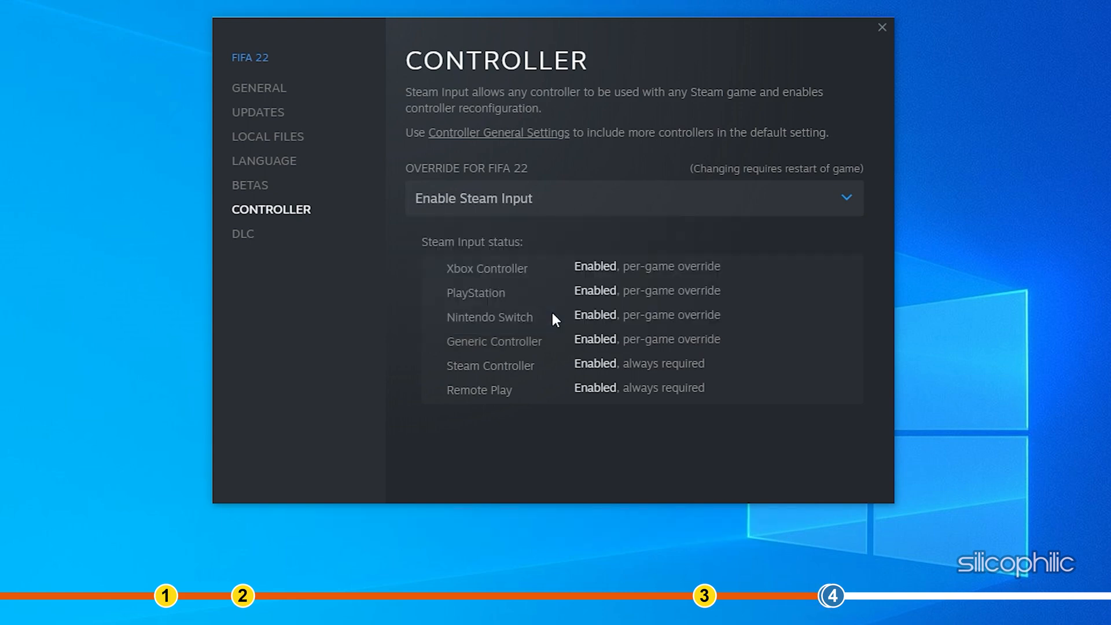
pyautogui.click(880, 27)
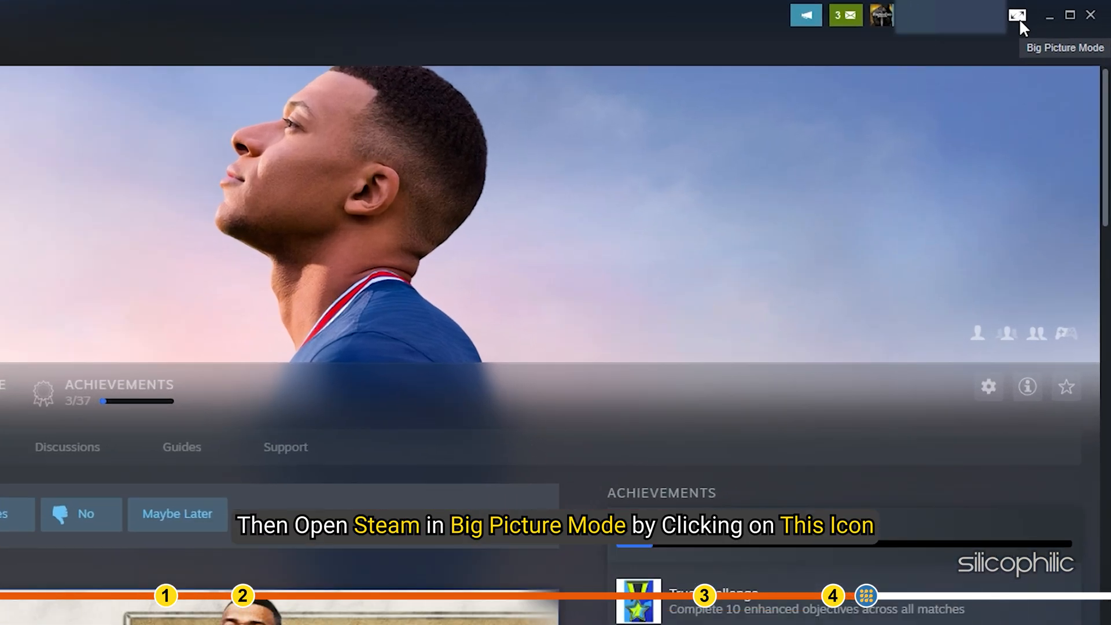
# - Switch to Big Picture Mode and go to Library > Games to reach FIFA 22
pyautogui.click(1014, 14)
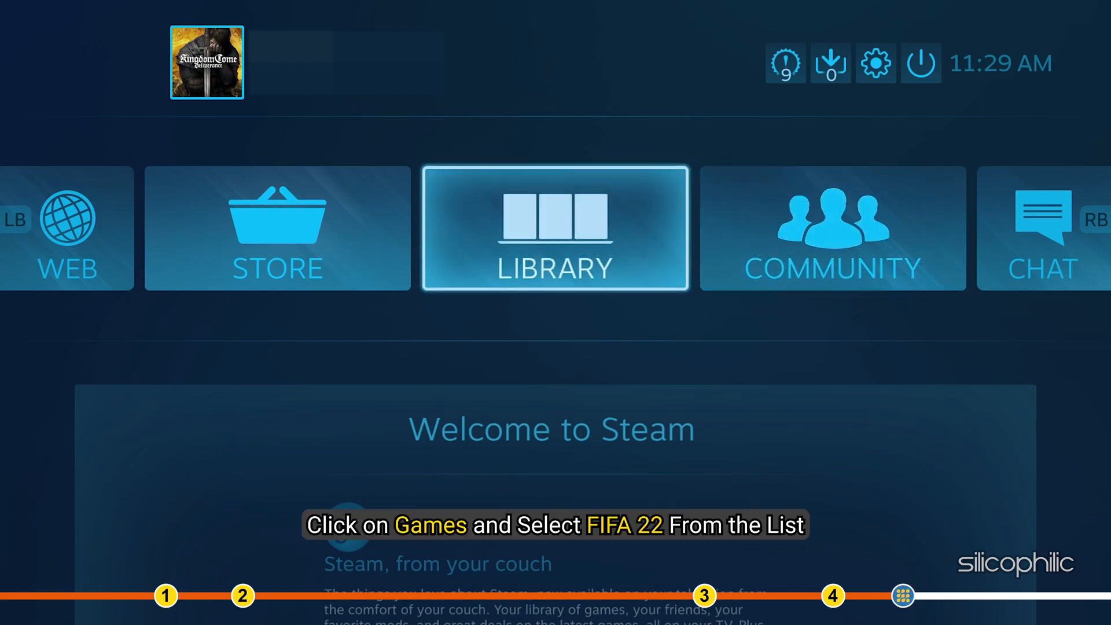
pyautogui.click(553, 229)
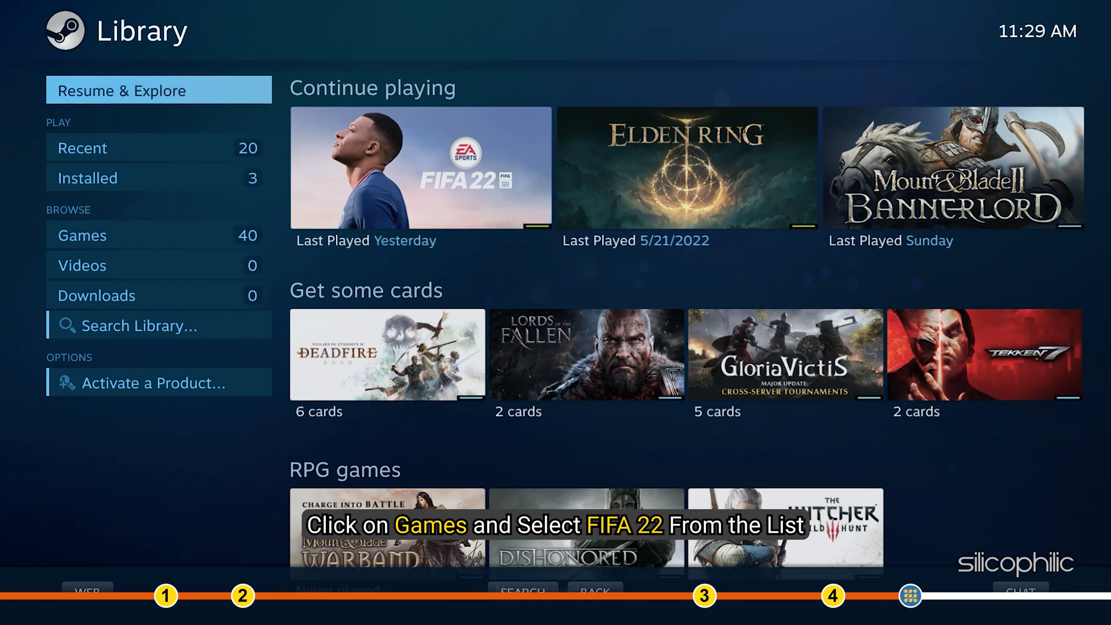
pyautogui.click(81, 235)
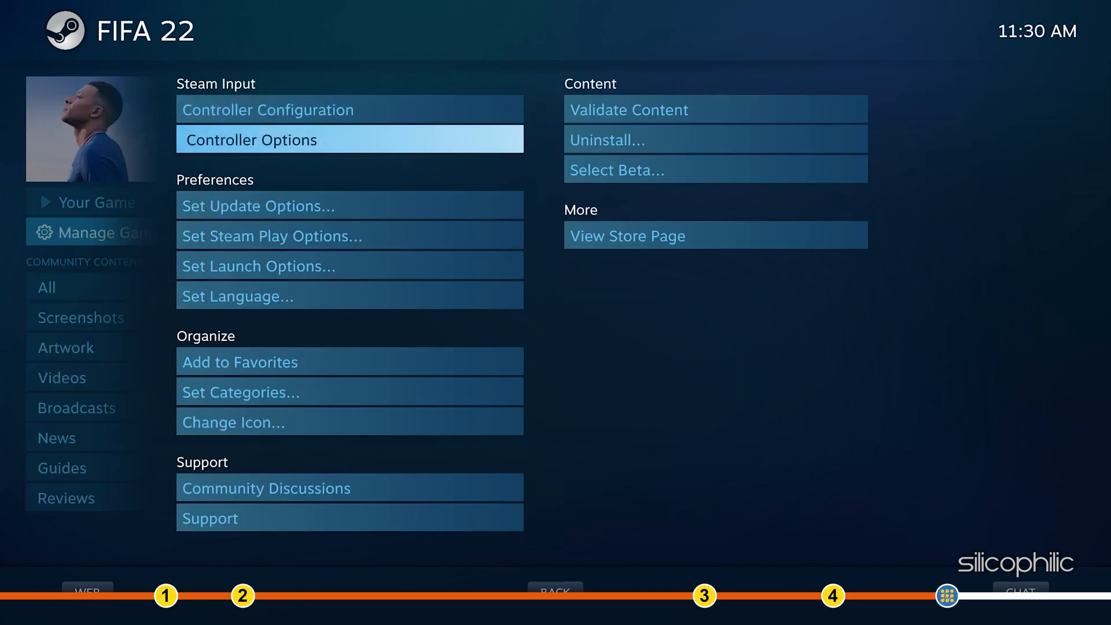
# - In Controller Options, set the Steam Input Per-Game Setting to Forced Off and confirm with OK
pyautogui.click(251, 140)
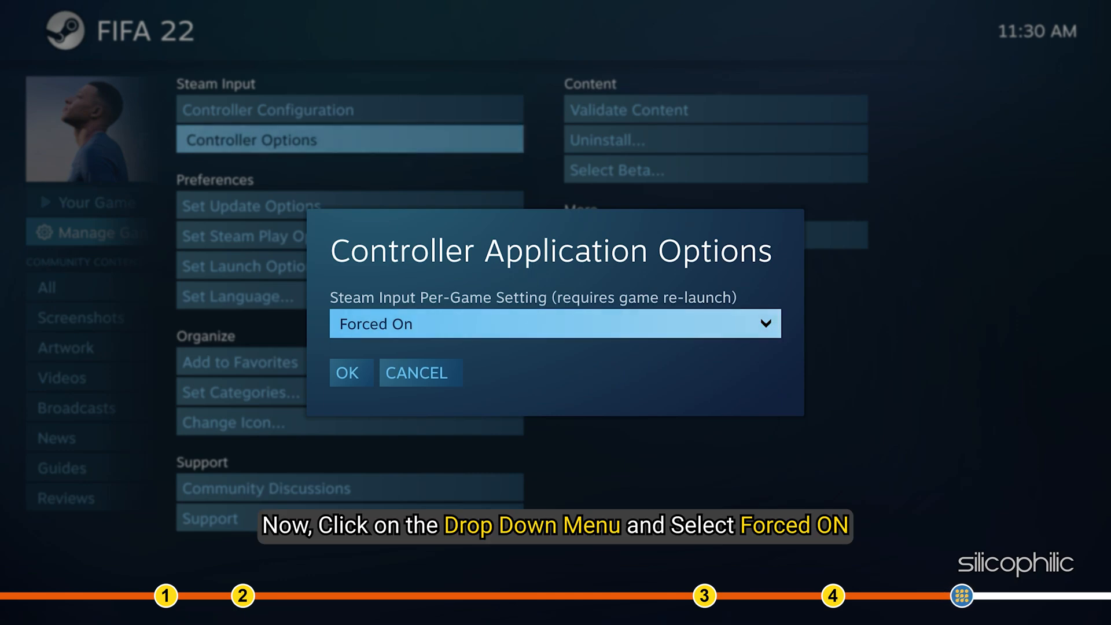
pyautogui.click(554, 324)
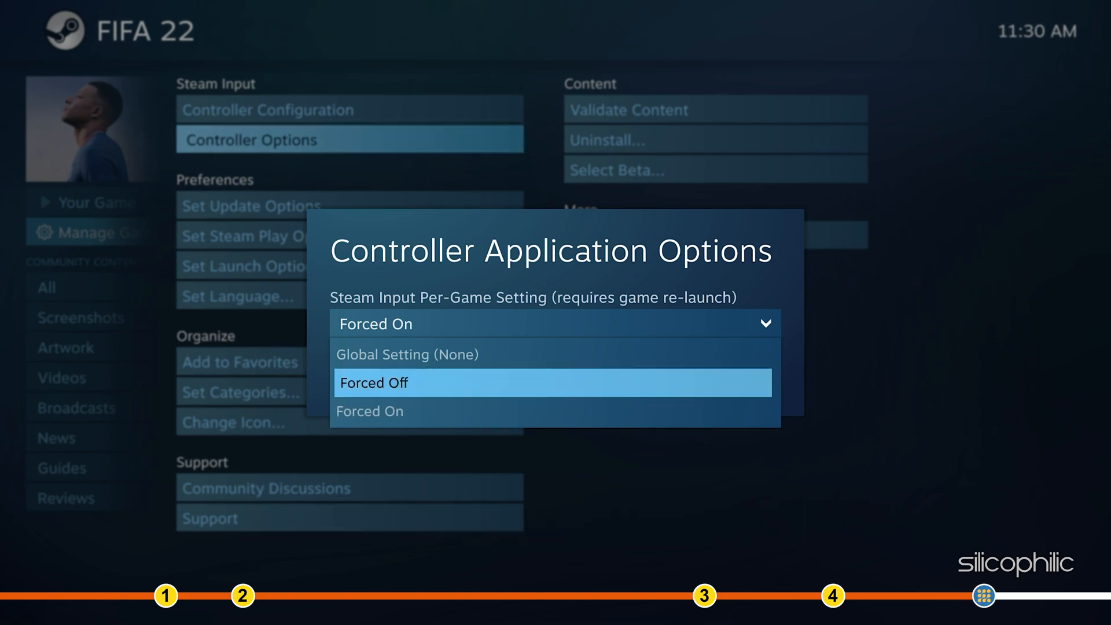
pyautogui.click(373, 382)
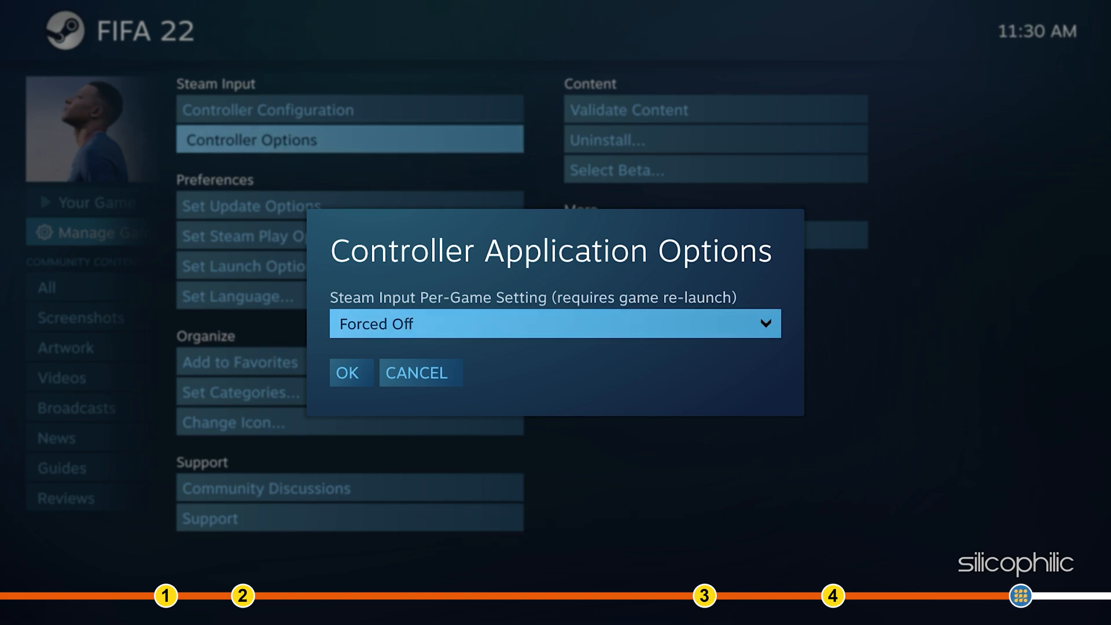
pyautogui.click(348, 373)
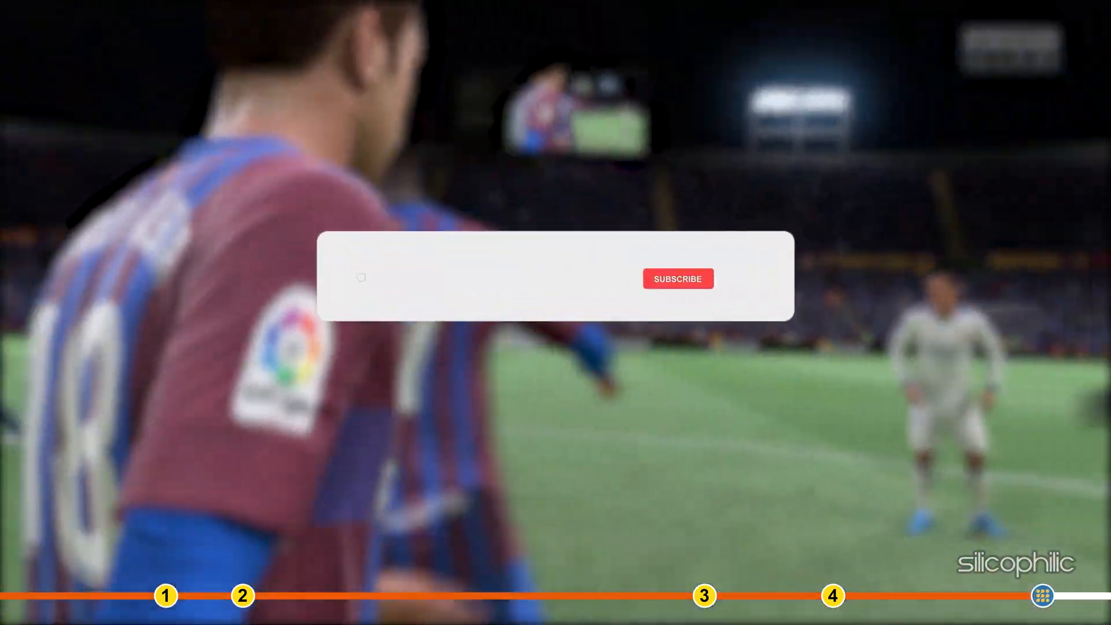
pyautogui.click(678, 278)
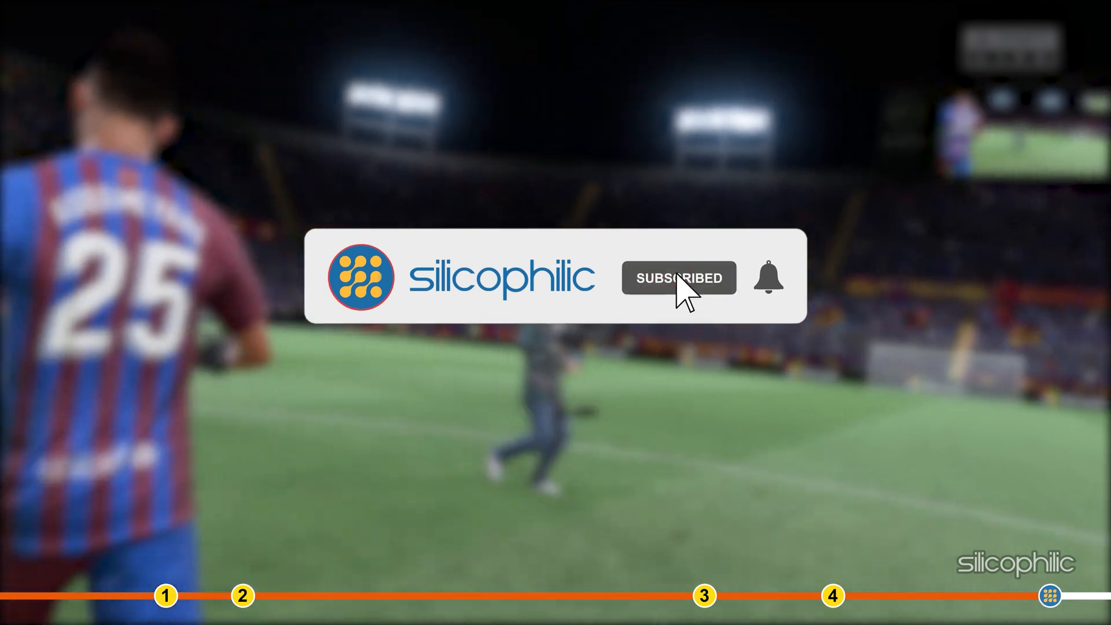
pyautogui.click(766, 278)
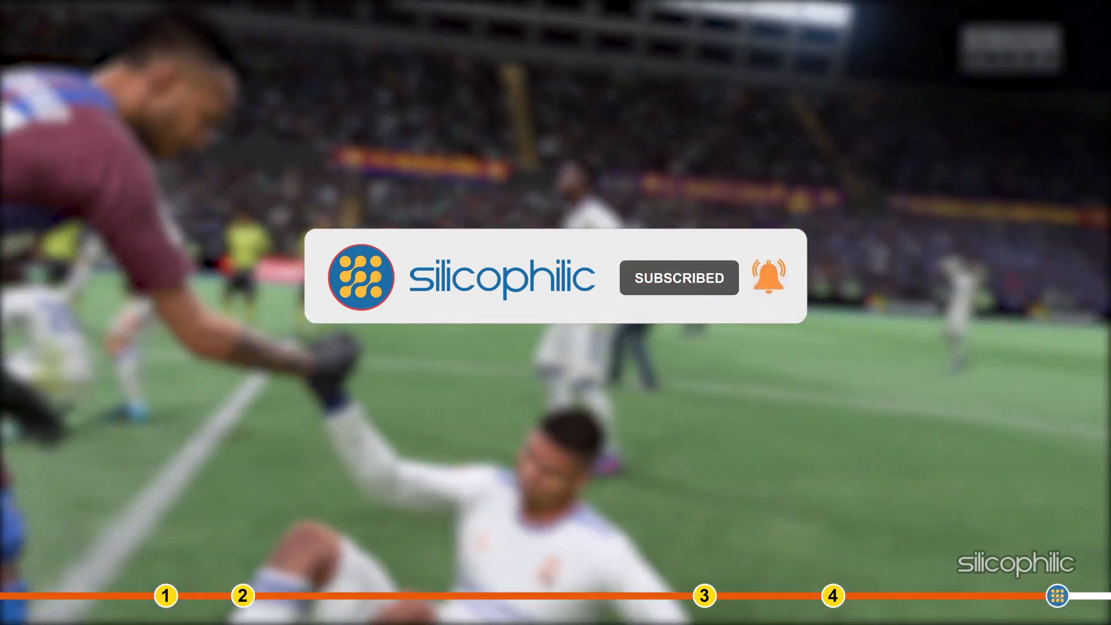